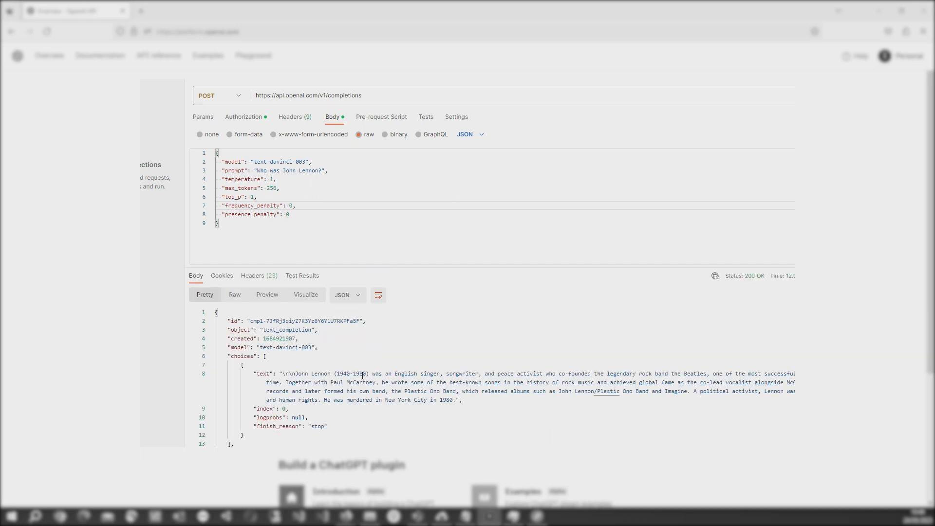
- Bring up the Personal account menu from the OpenAI platform overview page
{"action": "scroll", "scroll_direction": "down", "scroll_amount": 3}
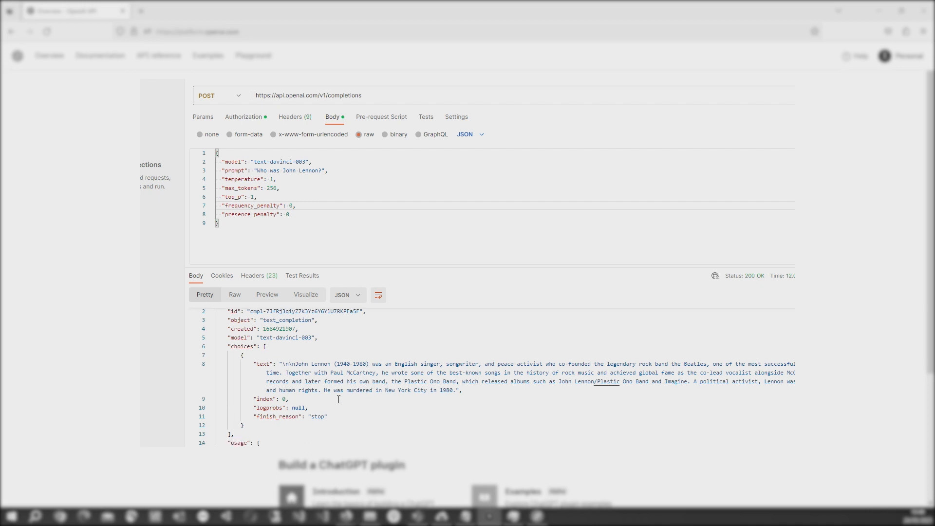
{"action": "mouse_move", "coordinate": [254, 363]}
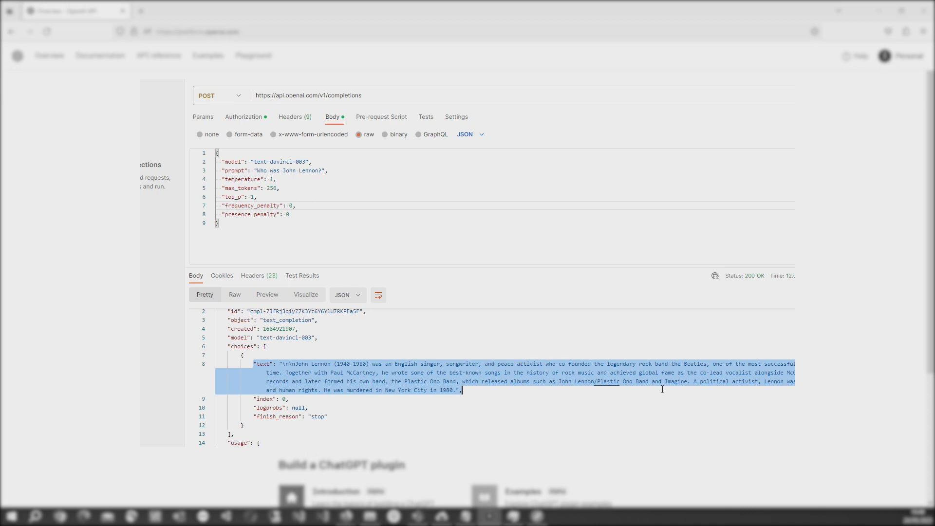
{"action": "left_click", "coordinate": [351, 411]}
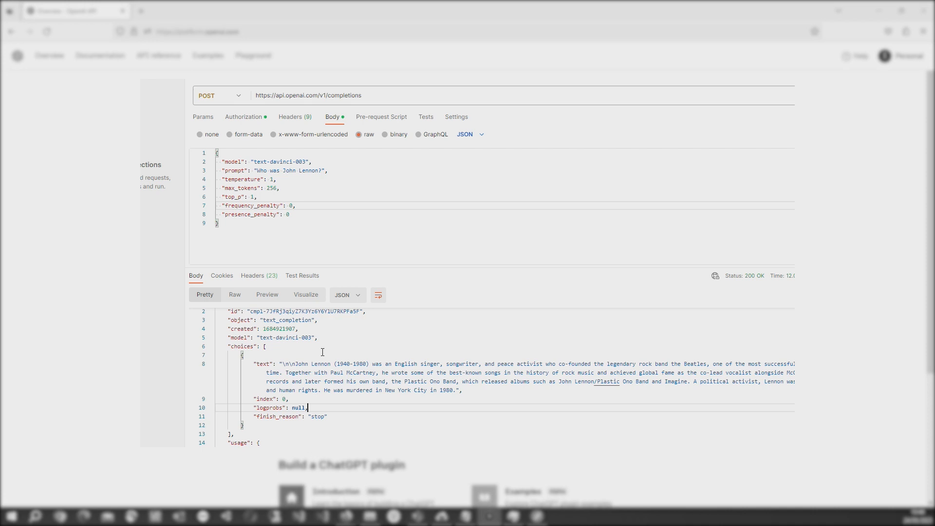
{"action": "mouse_move", "coordinate": [298, 319]}
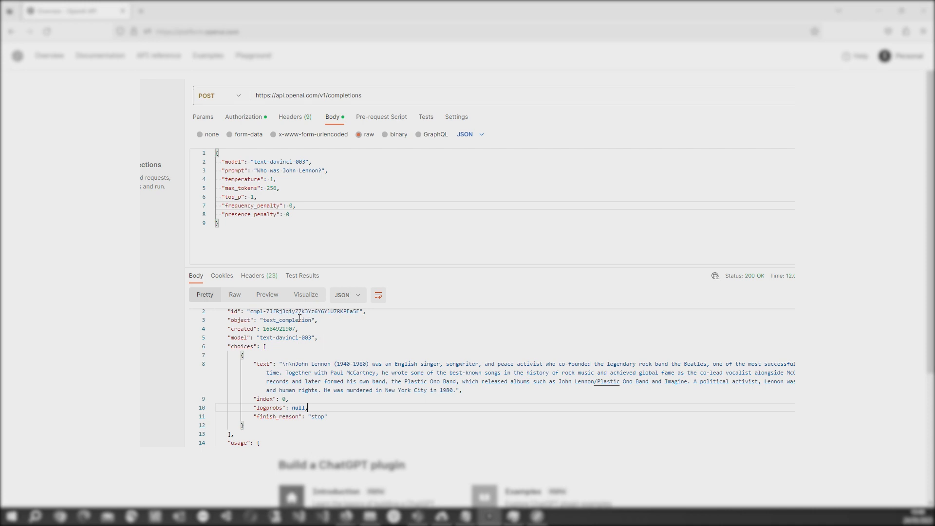
{"action": "mouse_move", "coordinate": [268, 113]}
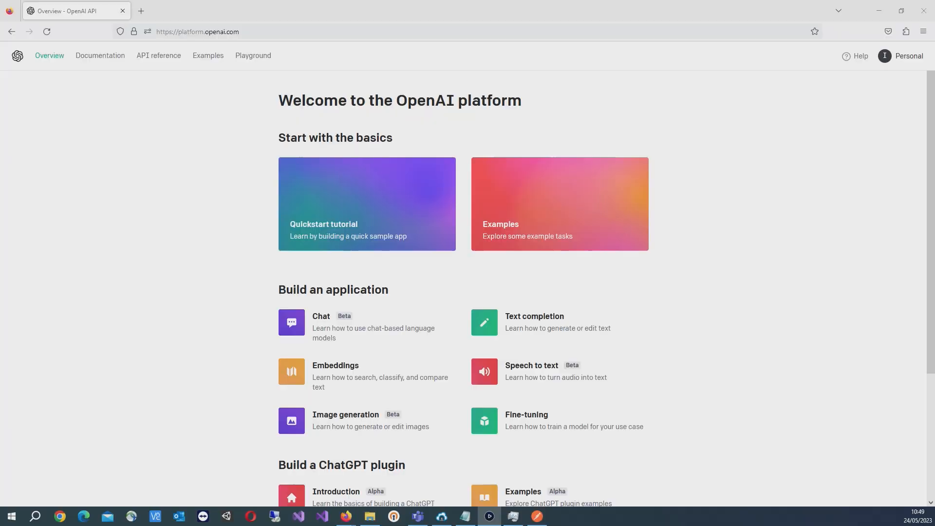
{"action": "mouse_move", "coordinate": [486, 339]}
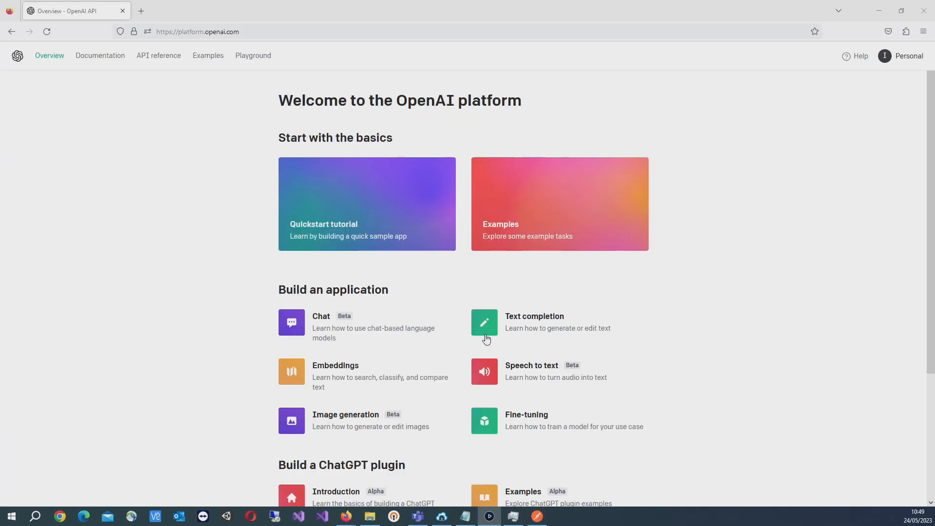
{"action": "mouse_move", "coordinate": [597, 301]}
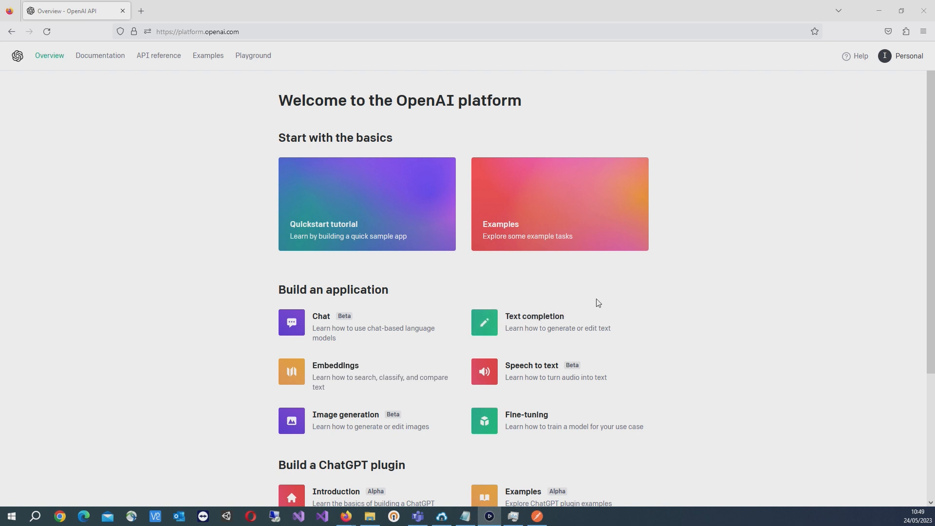
{"action": "mouse_move", "coordinate": [595, 269]}
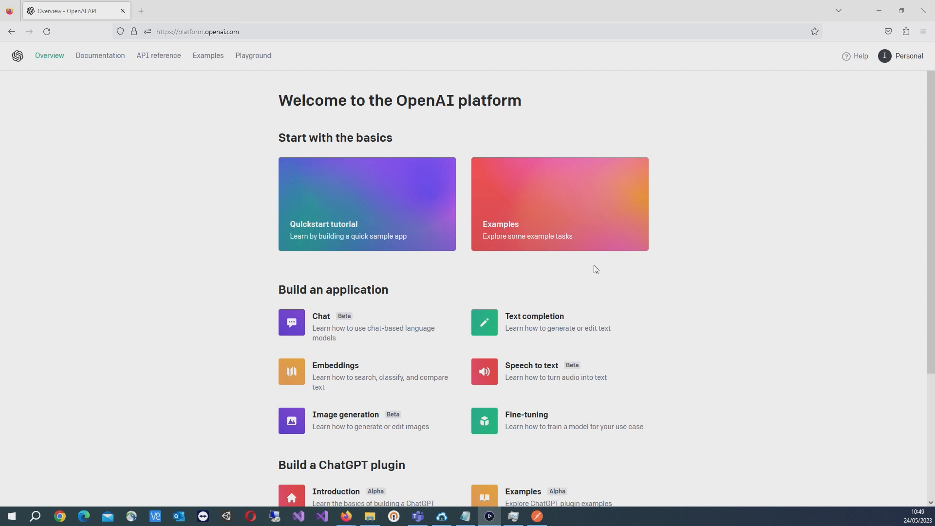
{"action": "mouse_move", "coordinate": [696, 199]}
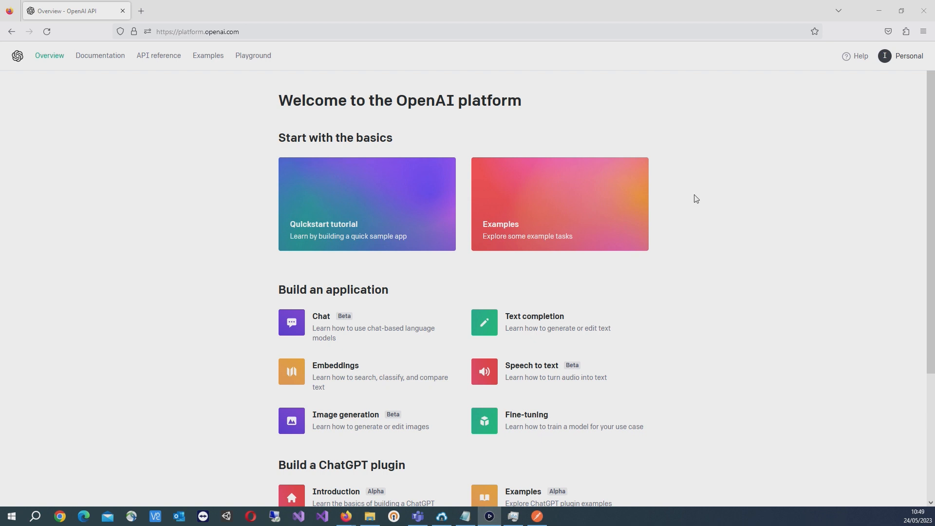
{"action": "left_click", "coordinate": [905, 56]}
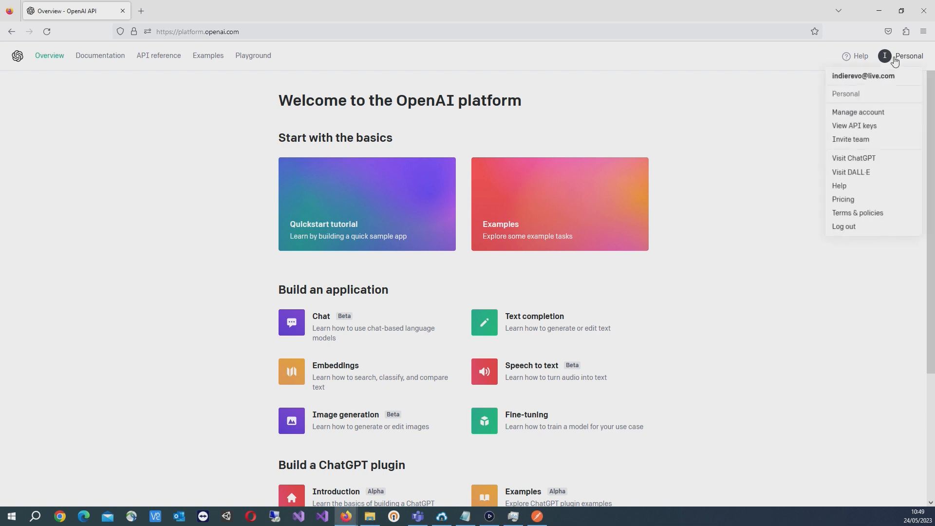
{"action": "mouse_move", "coordinate": [854, 125]}
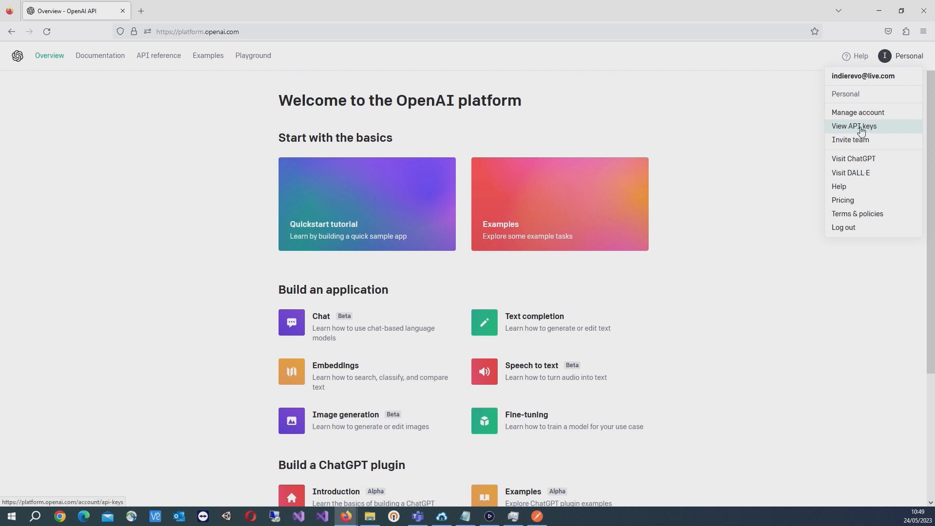
- Create a new secret API key named 'vid' and copy its value to the clipboard
{"action": "left_click", "coordinate": [854, 127]}
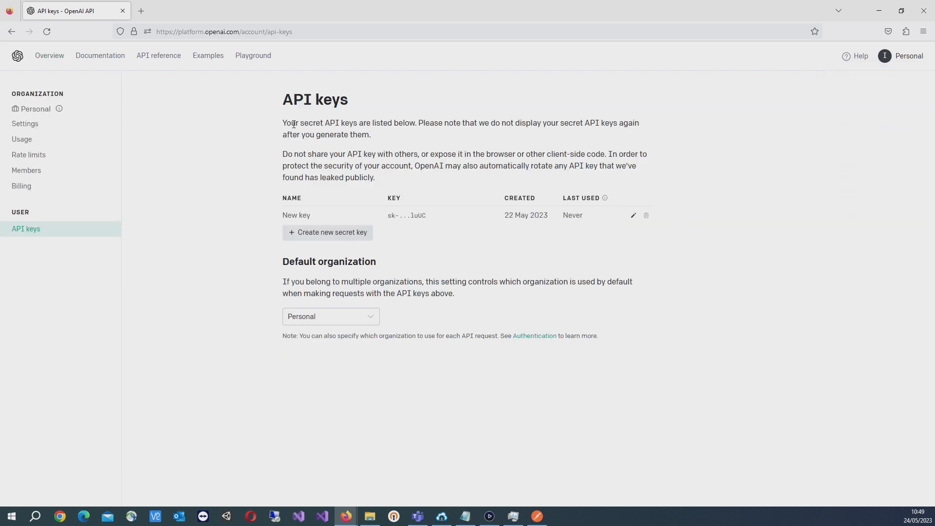
{"action": "mouse_move", "coordinate": [352, 209]}
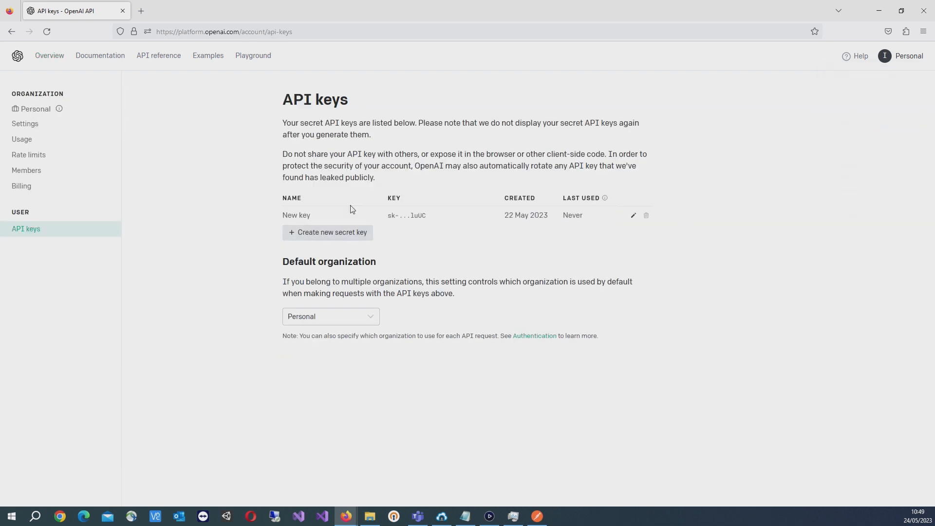
{"action": "mouse_move", "coordinate": [333, 236]}
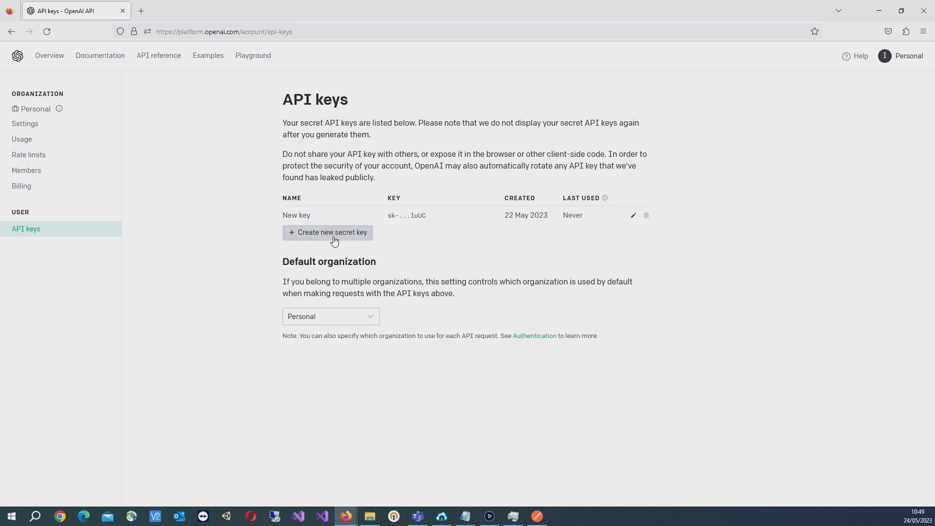
{"action": "left_click", "coordinate": [328, 232]}
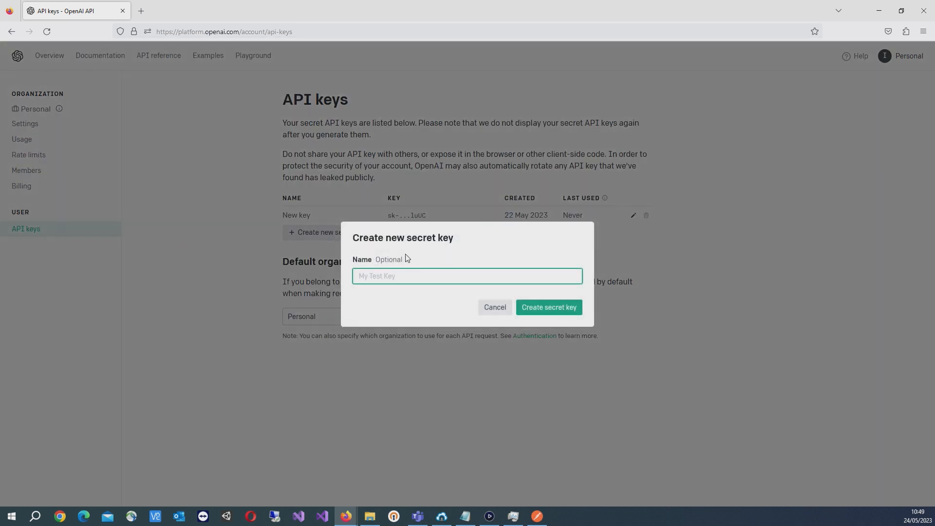
{"action": "type", "text": "vid"}
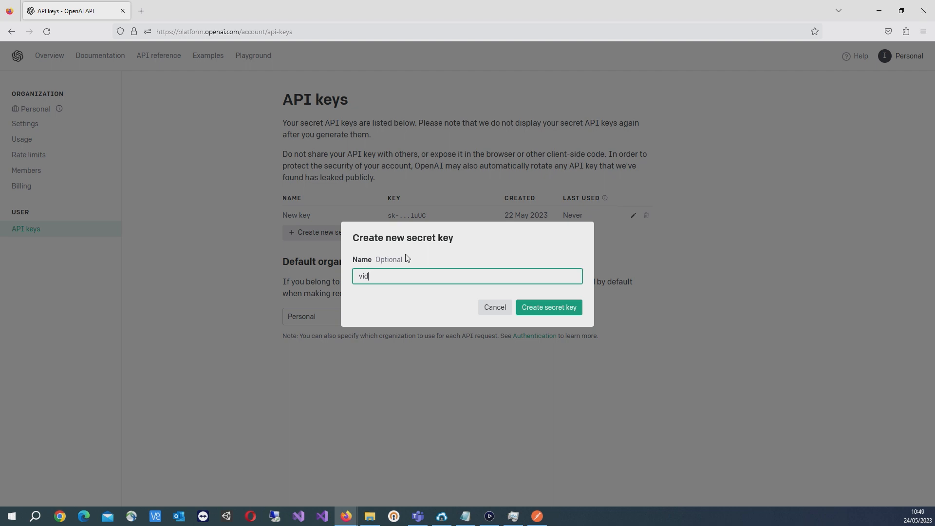
{"action": "mouse_move", "coordinate": [539, 287]}
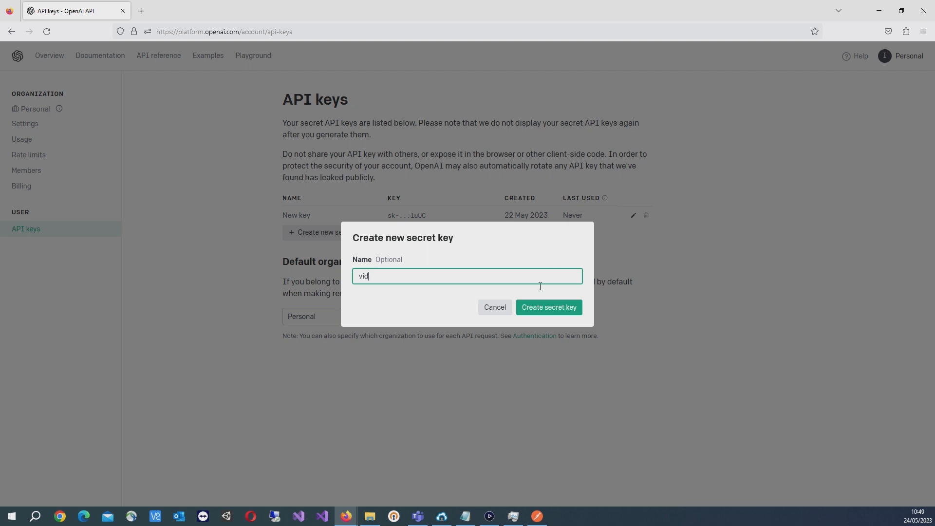
{"action": "left_click", "coordinate": [548, 307]}
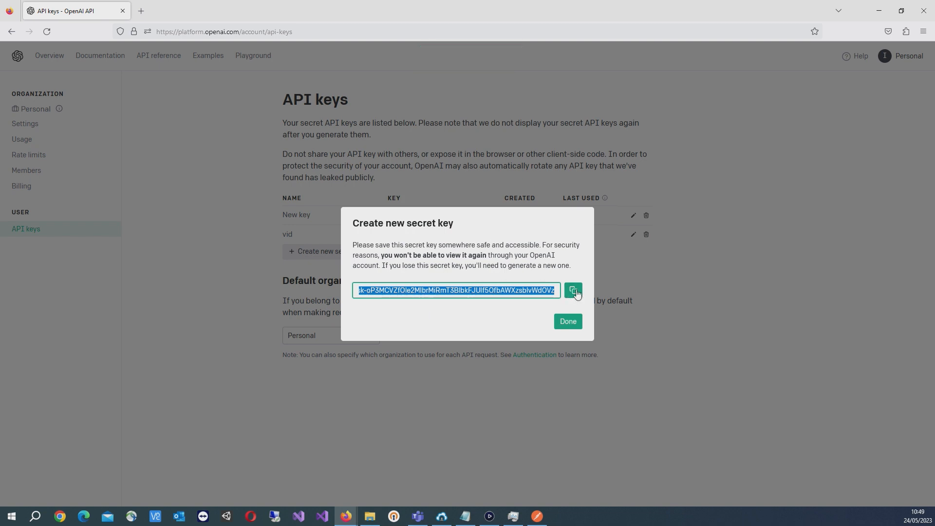
{"action": "left_click", "coordinate": [572, 291]}
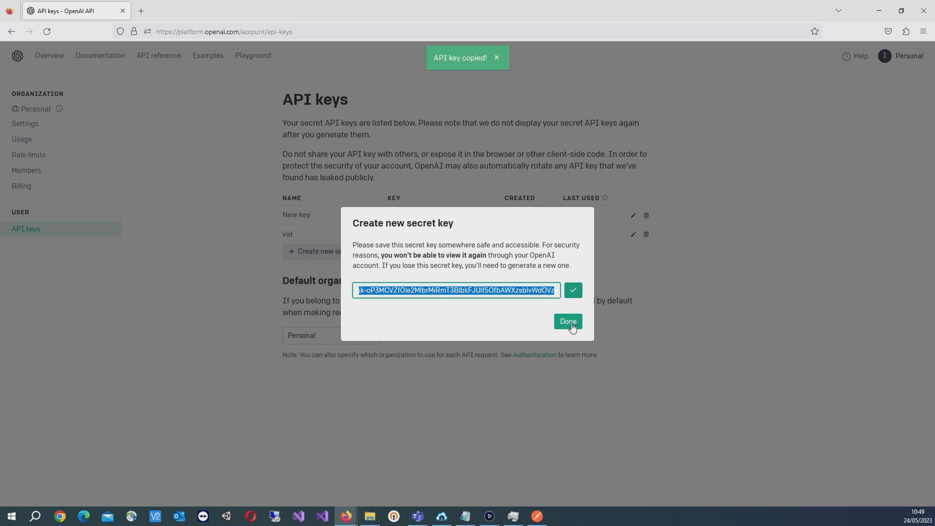
{"action": "left_click", "coordinate": [566, 323]}
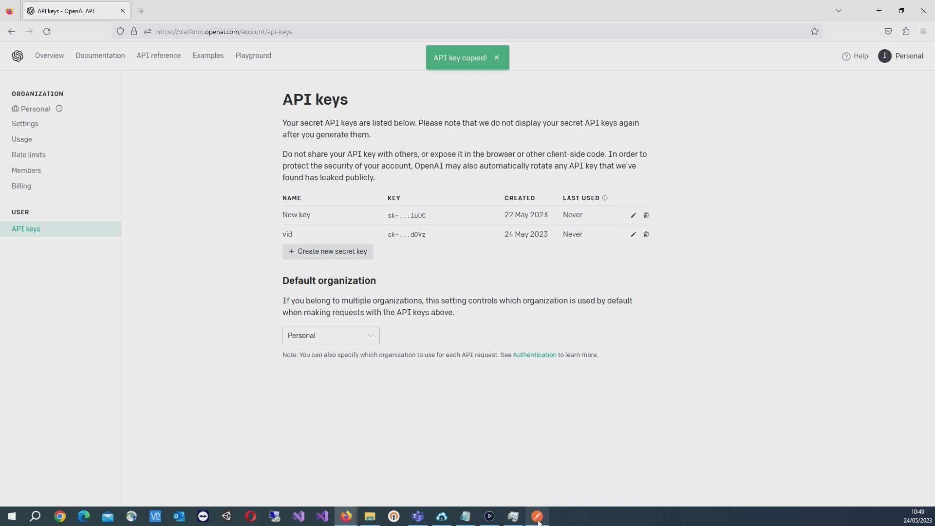
- In Postman, make a POST request using Bearer Token authorization with the pasted OpenAI key
{"action": "left_click", "coordinate": [536, 516]}
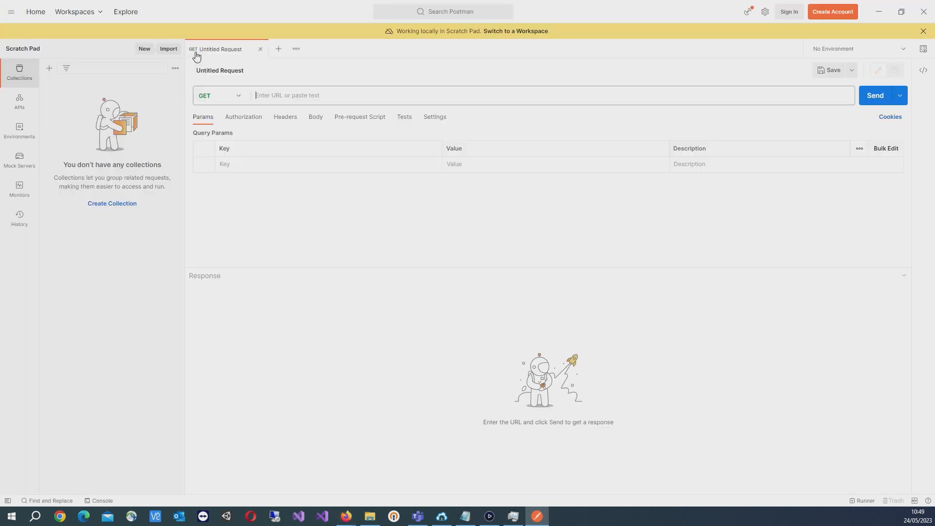
{"action": "left_click", "coordinate": [218, 95]}
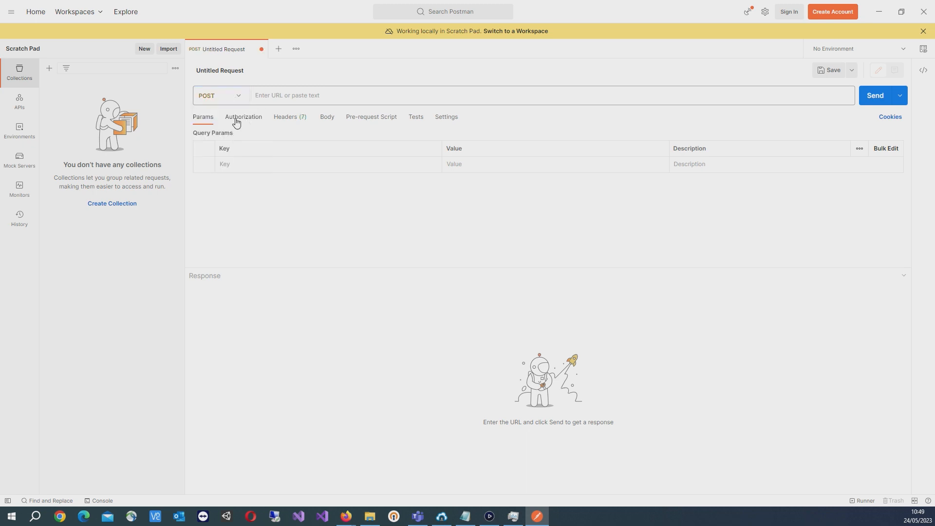
{"action": "left_click", "coordinate": [243, 116]}
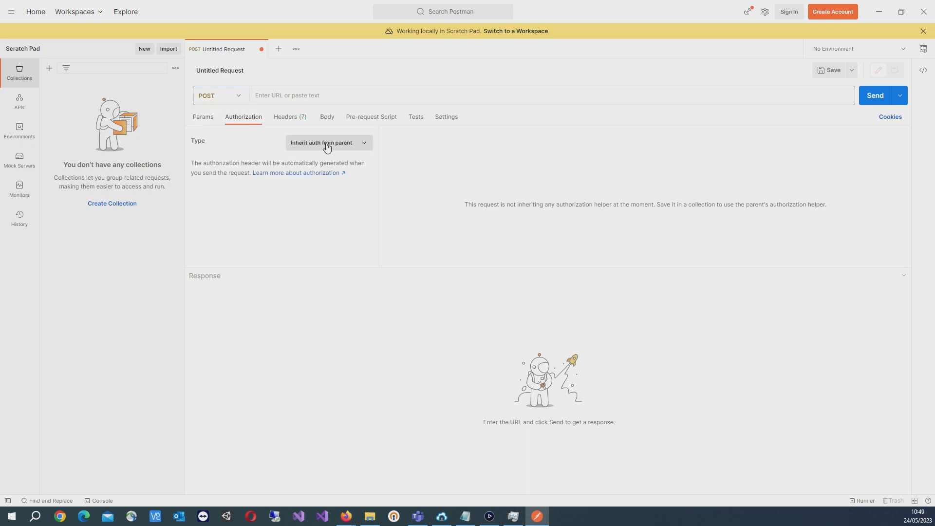
{"action": "left_click", "coordinate": [328, 142]}
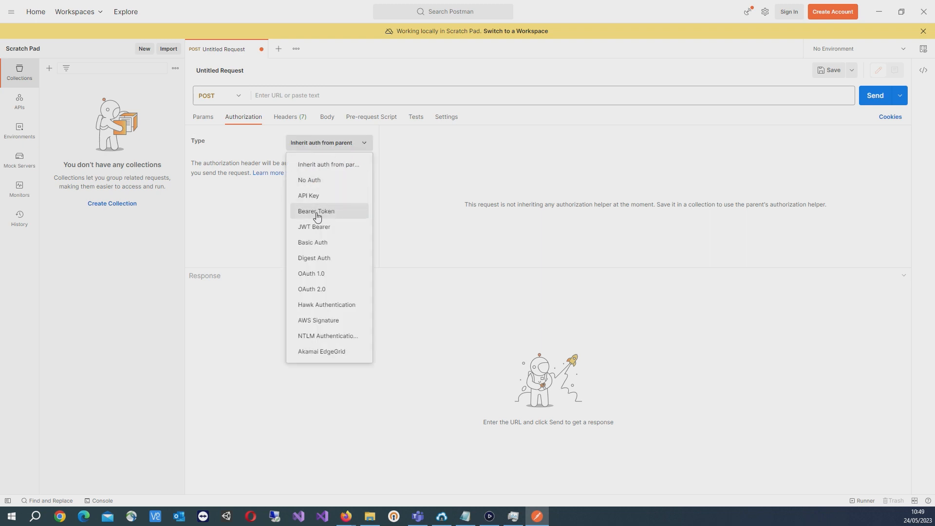
{"action": "left_click", "coordinate": [315, 211]}
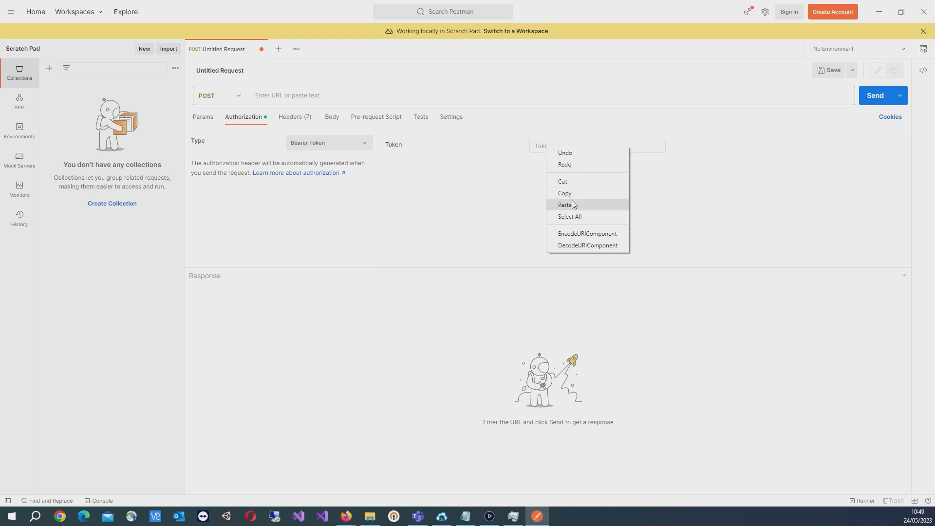
{"action": "left_click", "coordinate": [565, 206]}
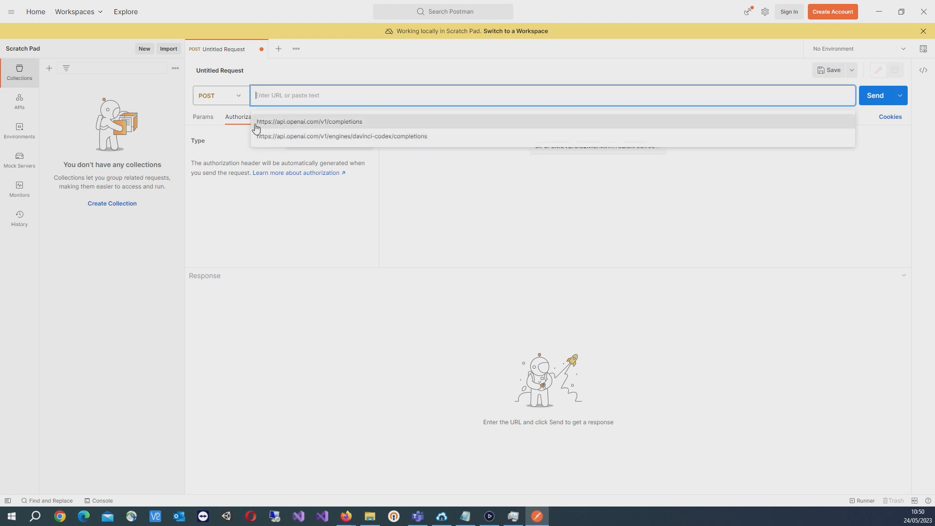
{"action": "mouse_move", "coordinate": [306, 130]}
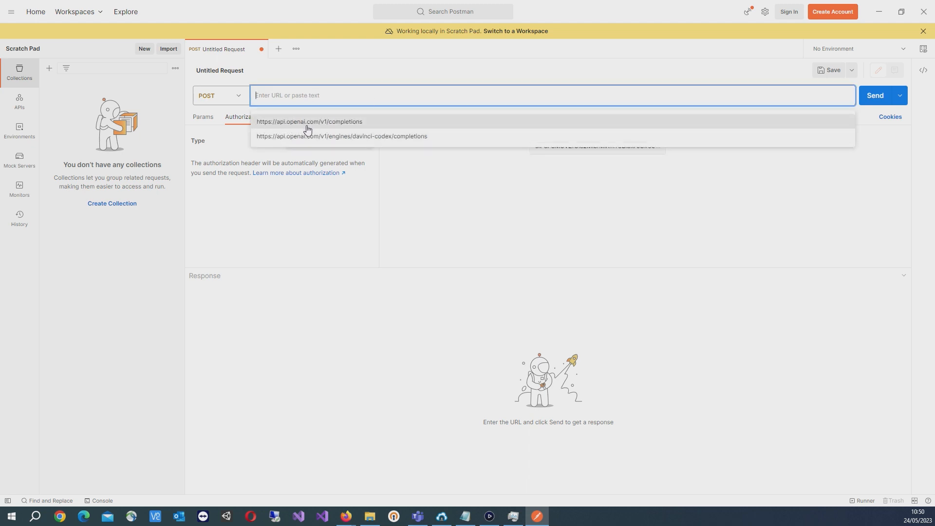
{"action": "mouse_move", "coordinate": [333, 144]}
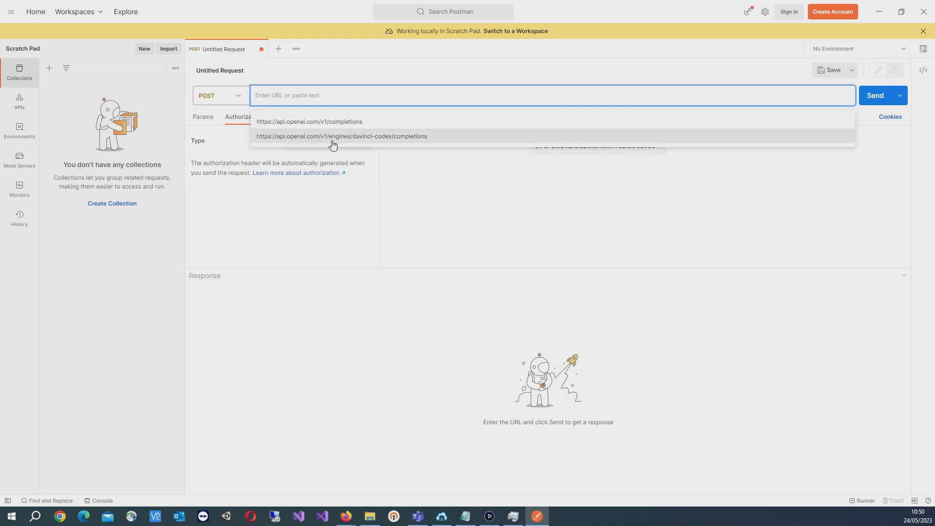
{"action": "left_click", "coordinate": [309, 122]}
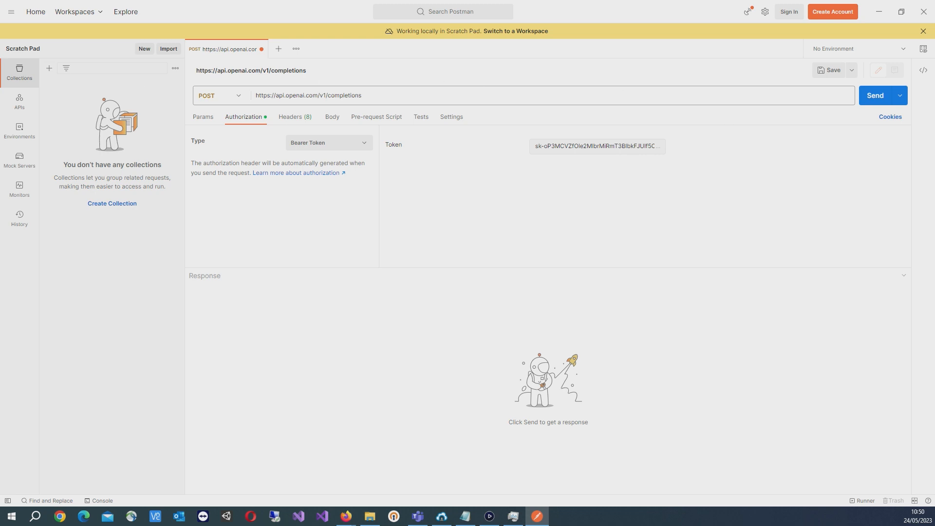
{"action": "mouse_move", "coordinate": [333, 117]}
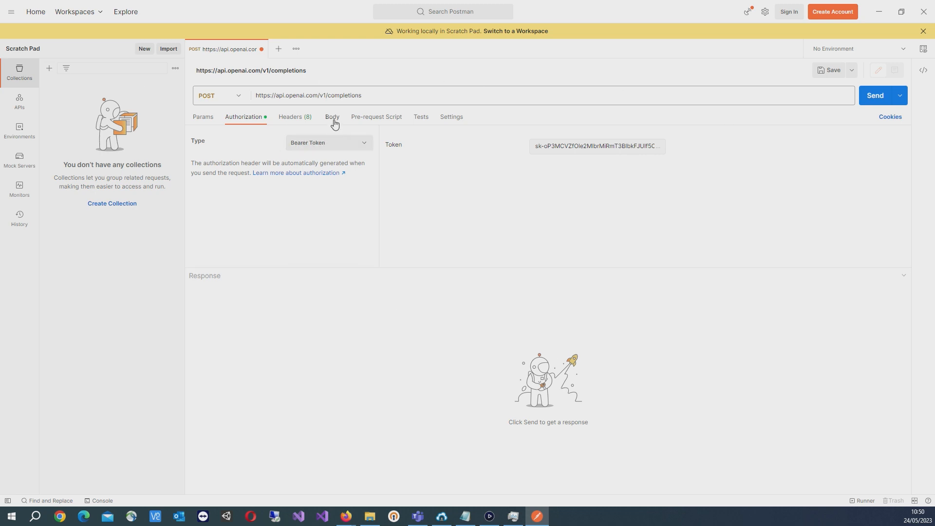
- Set the request body to raw with JSON format
{"action": "left_click", "coordinate": [332, 116]}
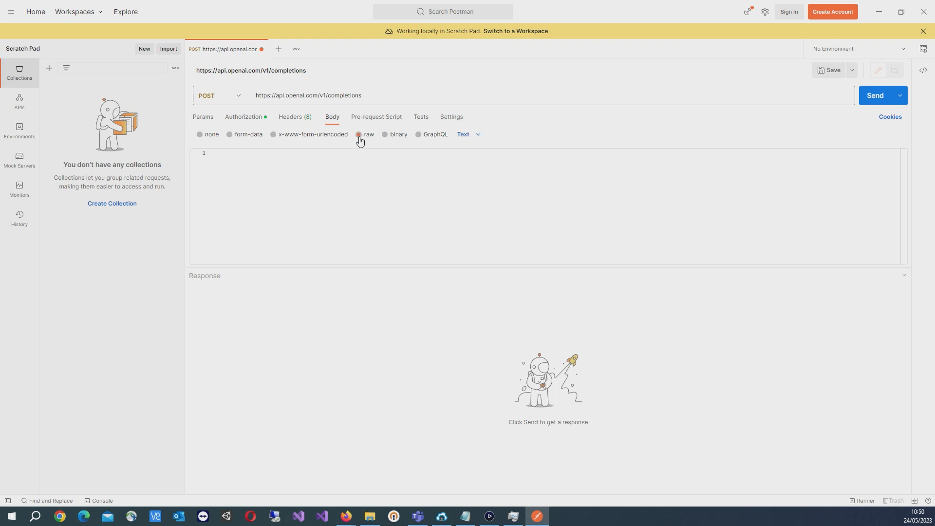
{"action": "mouse_move", "coordinate": [471, 137]}
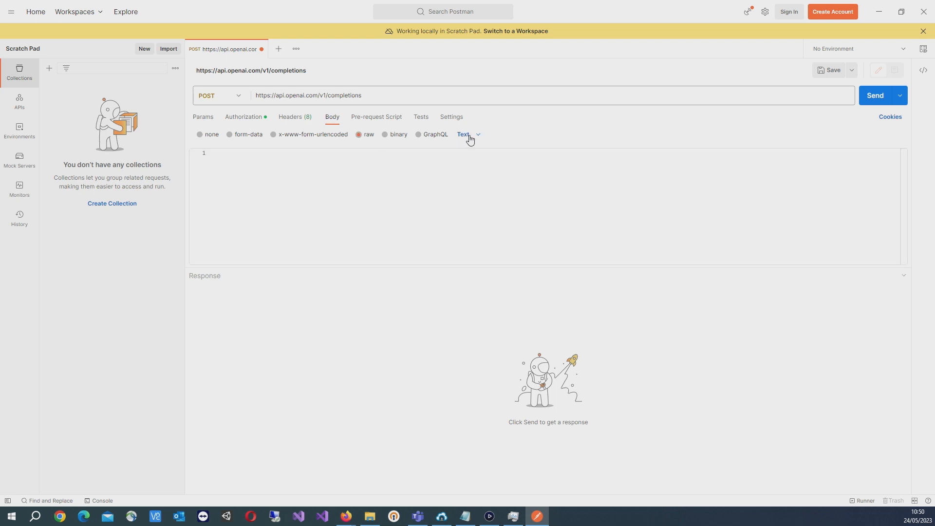
{"action": "left_click", "coordinate": [464, 134]}
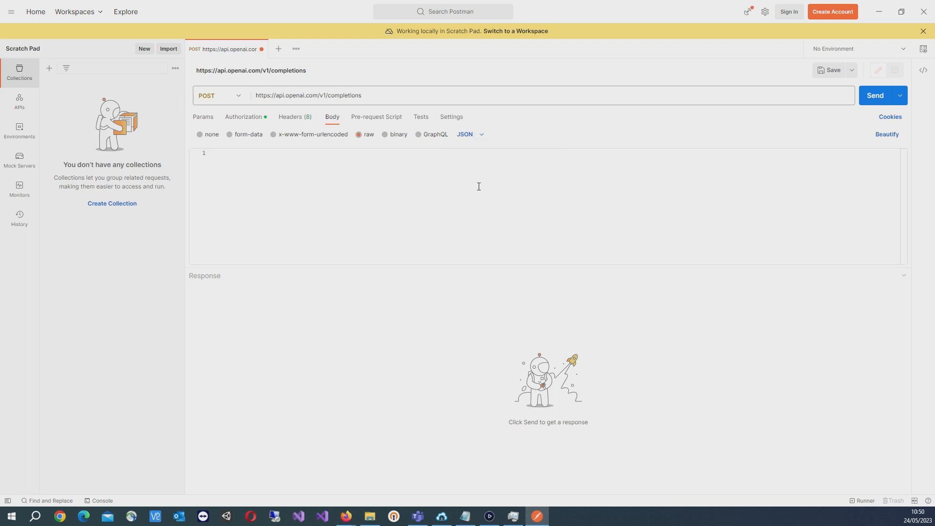
{"action": "mouse_move", "coordinate": [289, 138]}
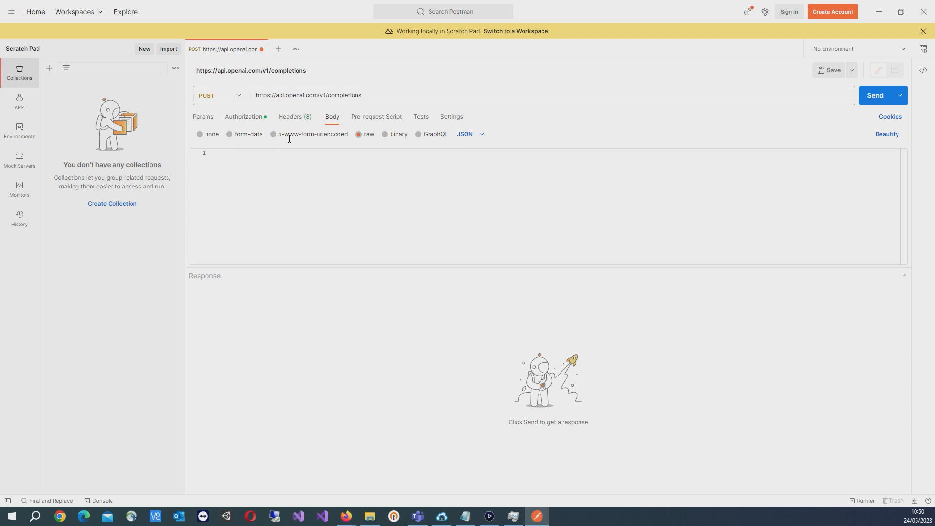
{"action": "mouse_move", "coordinate": [328, 169]}
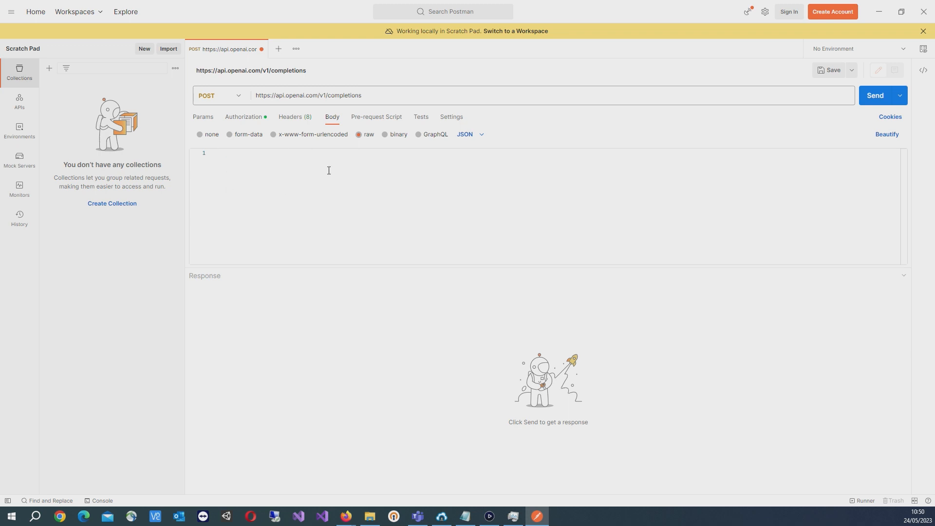
{"action": "mouse_move", "coordinate": [348, 183]}
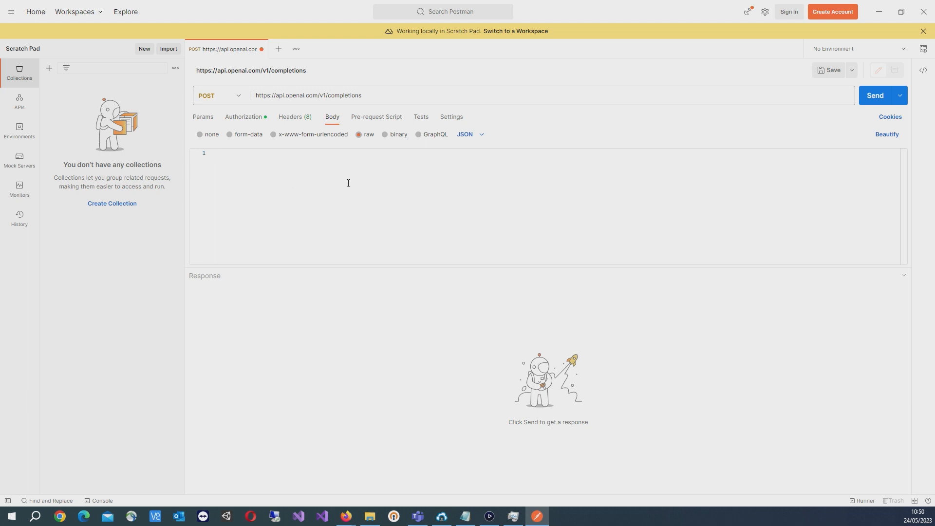
{"action": "mouse_move", "coordinate": [211, 131]}
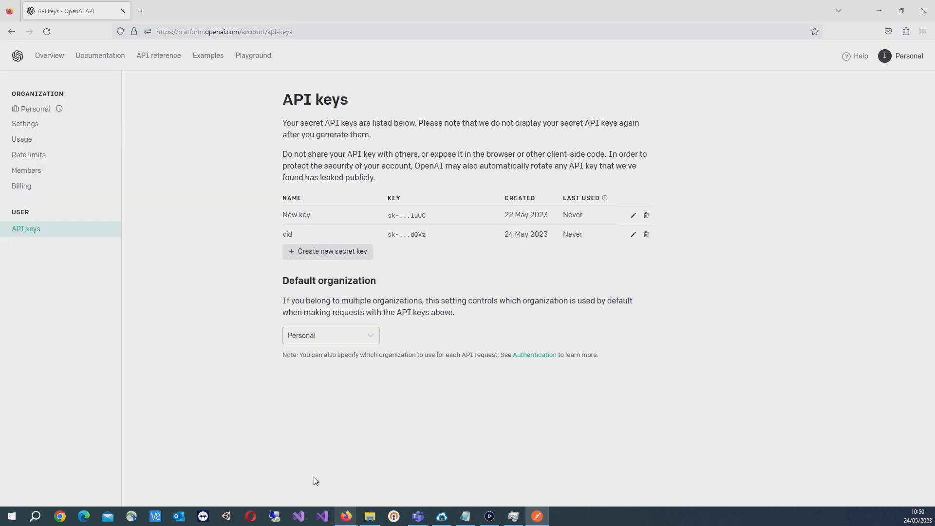
{"action": "mouse_move", "coordinate": [261, 139]}
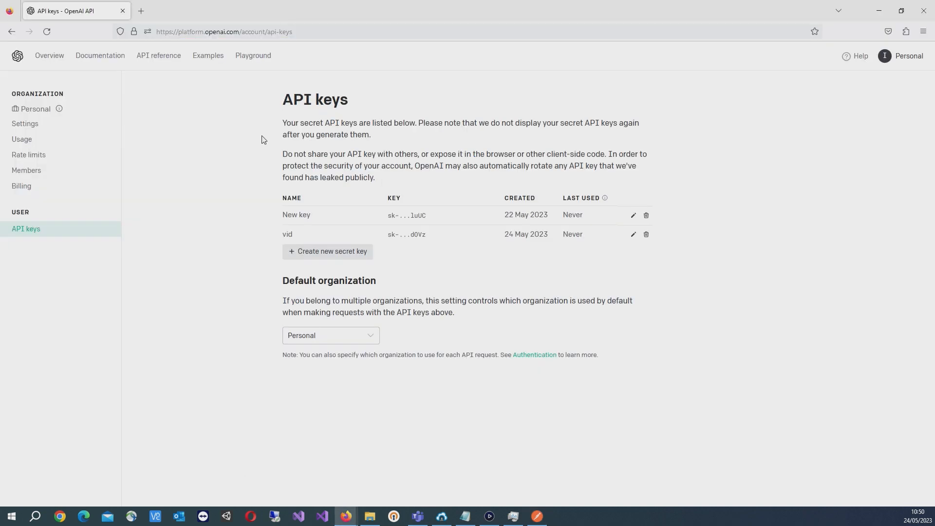
{"action": "mouse_move", "coordinate": [907, 56]}
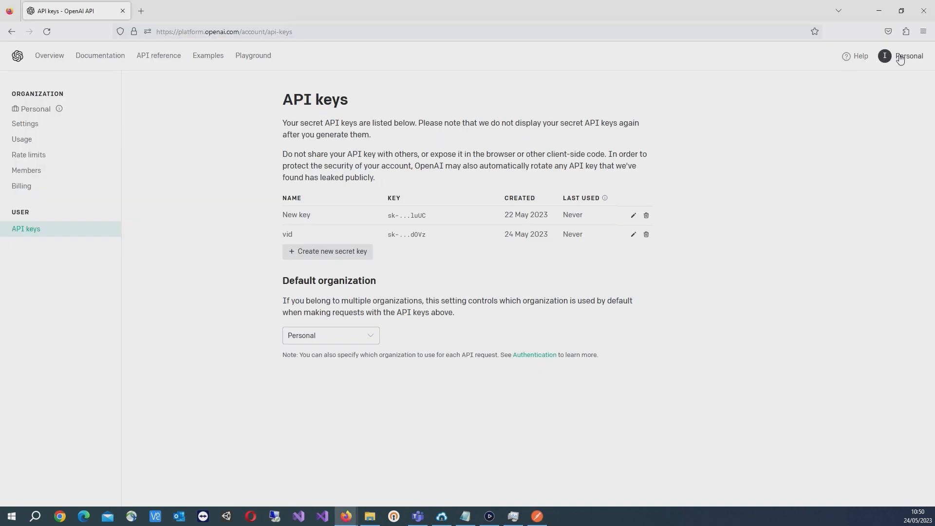
{"action": "mouse_move", "coordinate": [252, 56]}
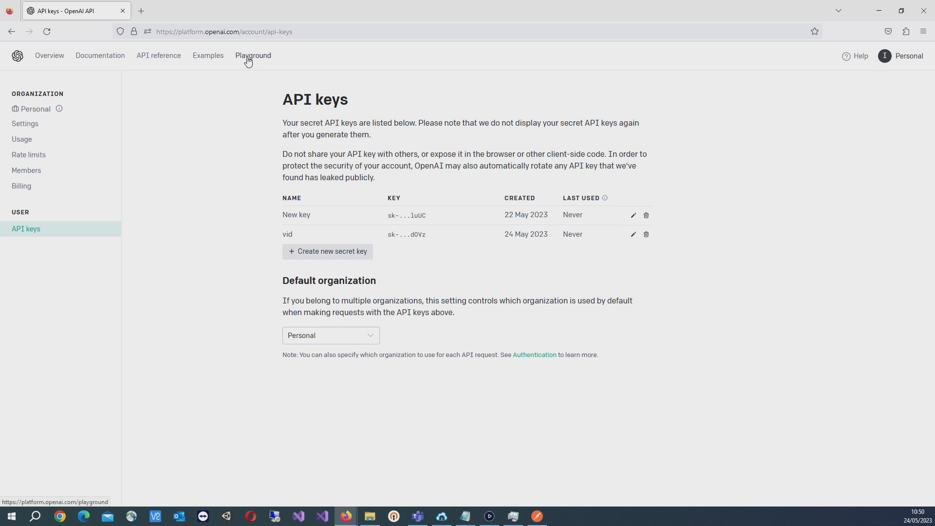
- In the Playground, enter 'Who was John Lennon?' as the completion prompt
{"action": "left_click", "coordinate": [253, 55]}
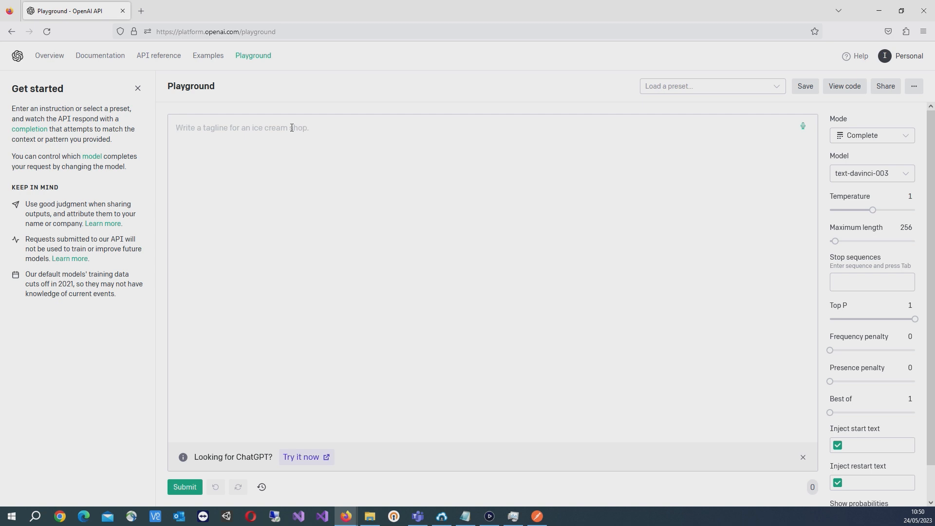
{"action": "mouse_move", "coordinate": [860, 355]}
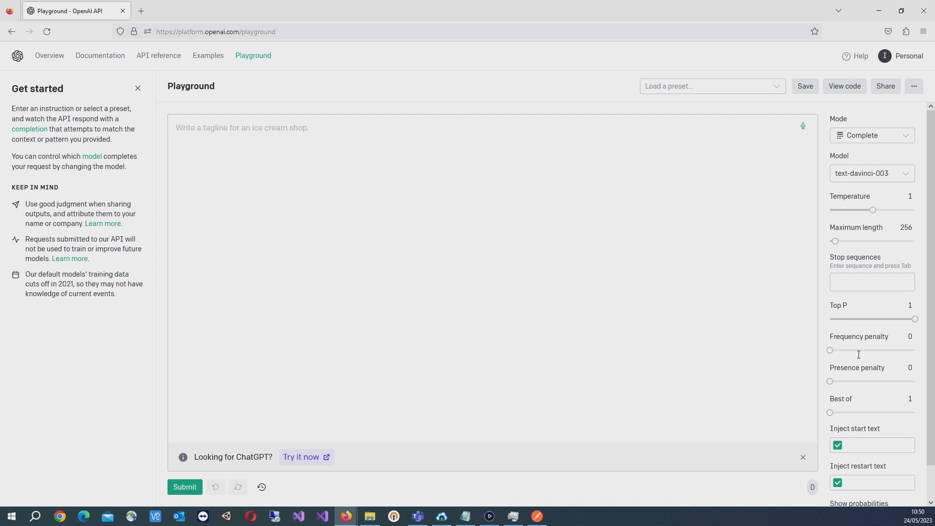
{"action": "mouse_move", "coordinate": [897, 160]}
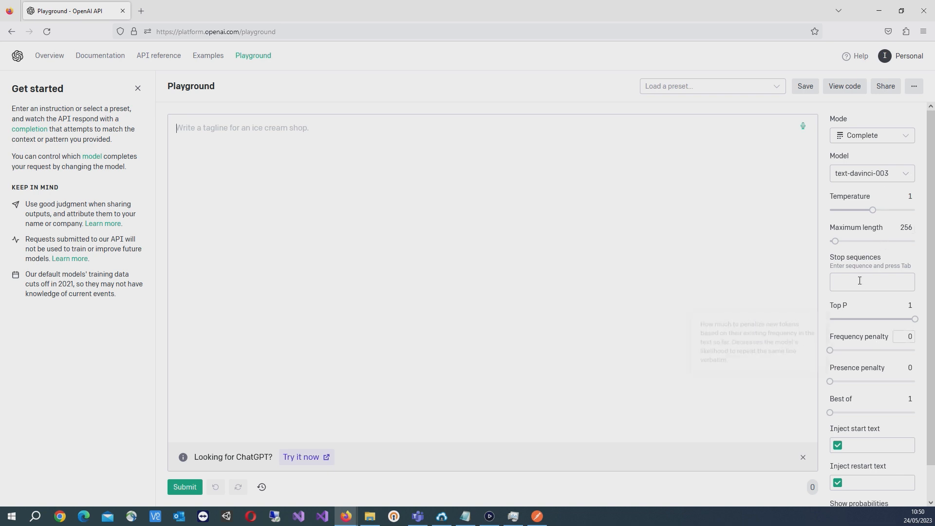
{"action": "scroll", "scroll_direction": "down", "scroll_amount": 3}
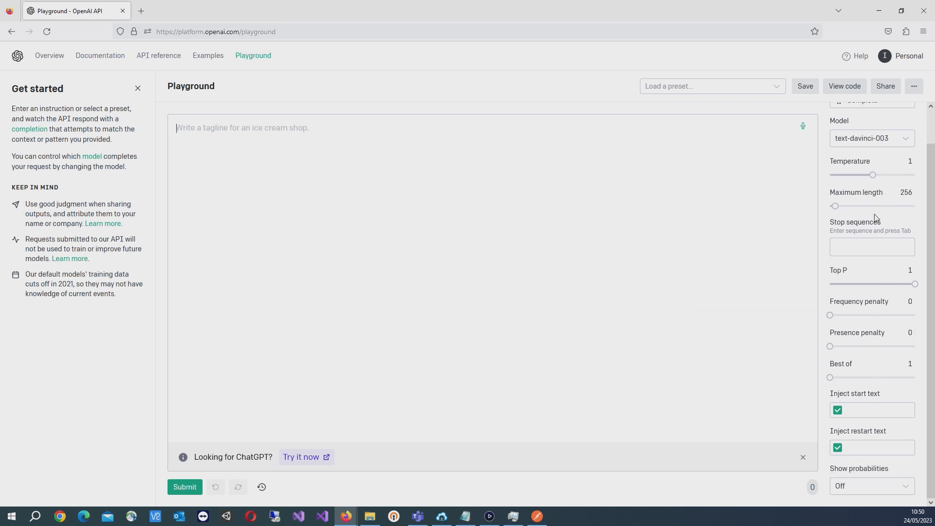
{"action": "scroll", "scroll_direction": "up", "scroll_amount": 3}
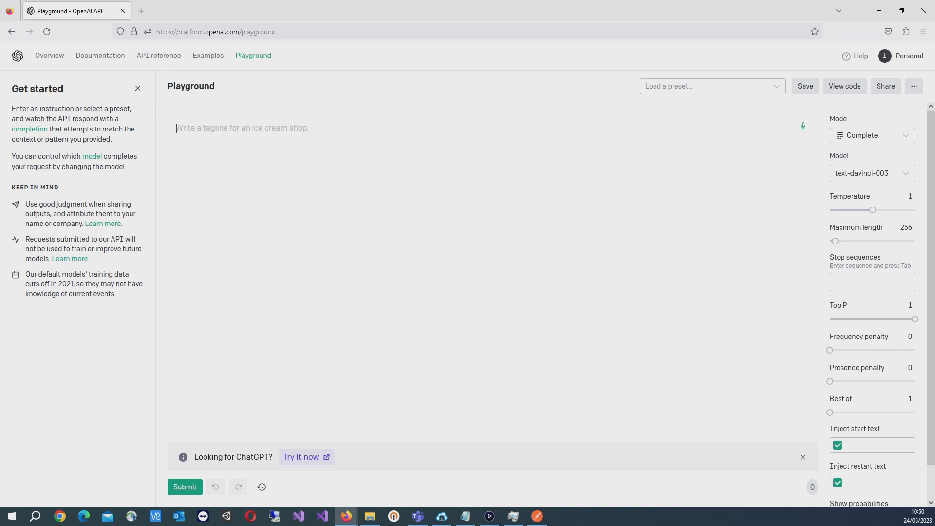
{"action": "mouse_move", "coordinate": [354, 159]}
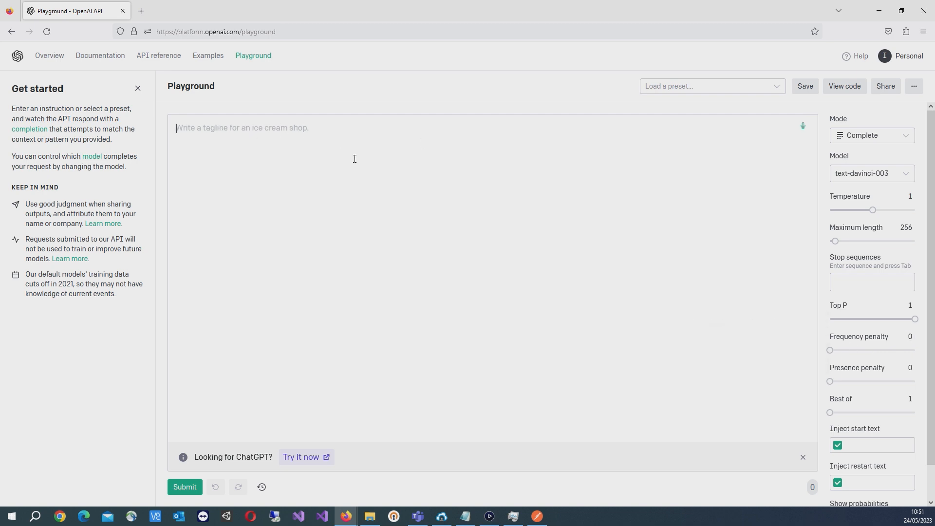
{"action": "type", "text": "Who"}
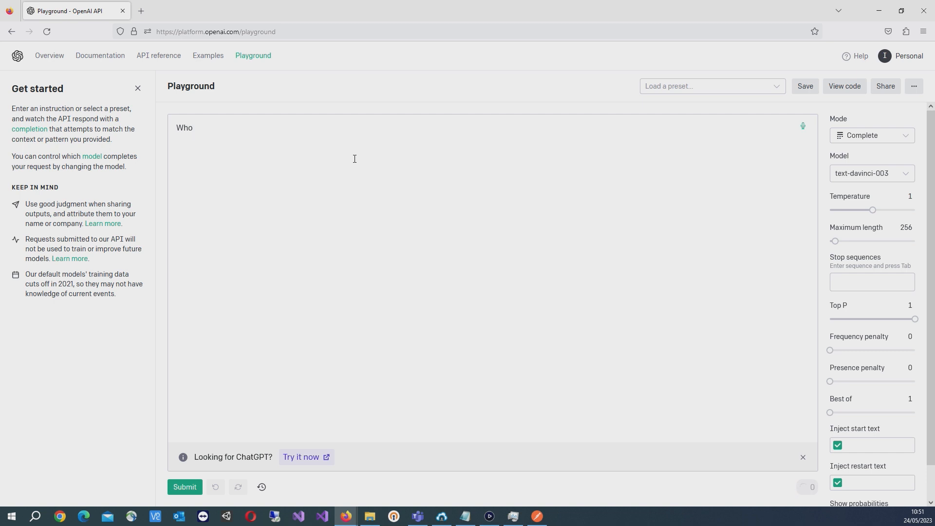
{"action": "type", "text": "was John"}
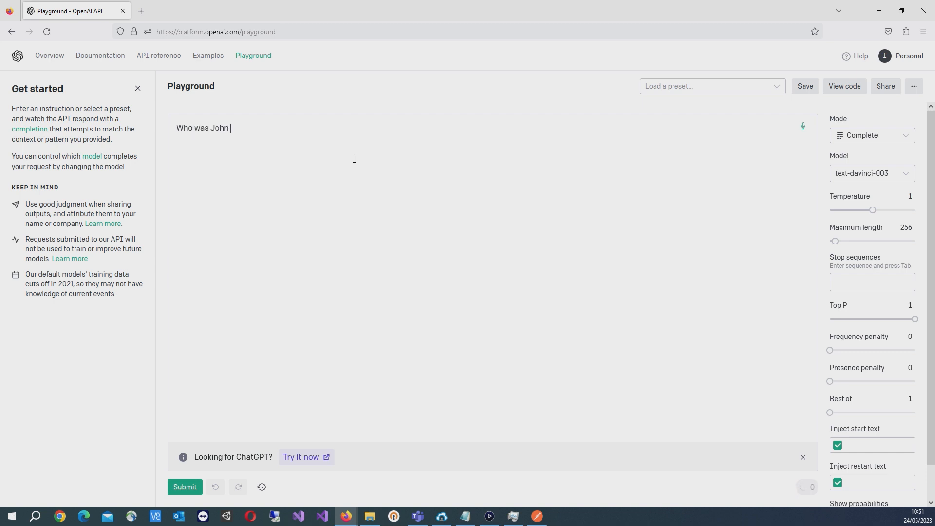
{"action": "type", "text": "Lennon?"}
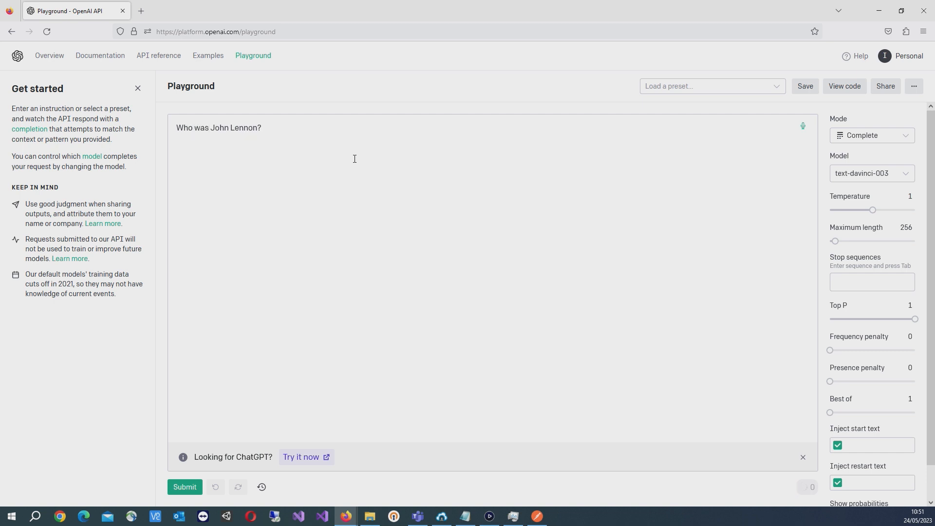
{"action": "mouse_move", "coordinate": [185, 487]}
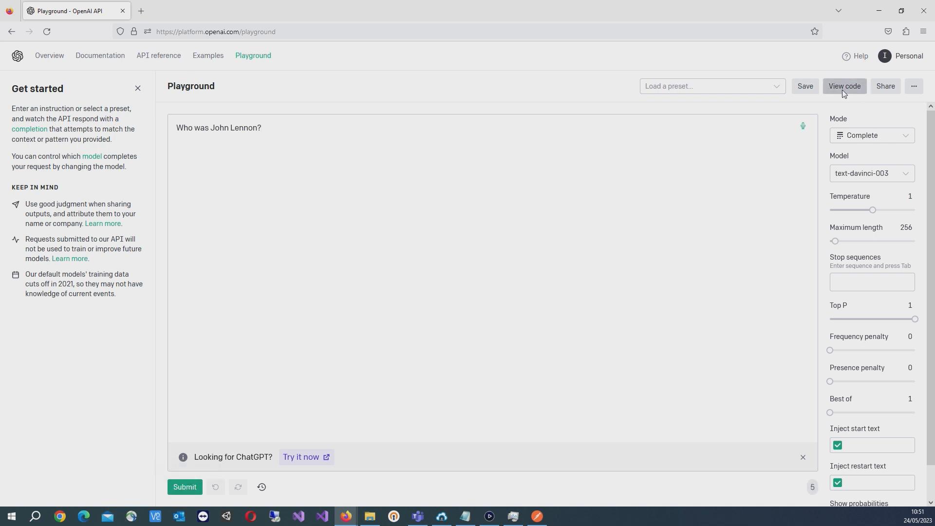
- View the code for the prompt and copy its JSON request body
{"action": "left_click", "coordinate": [844, 86]}
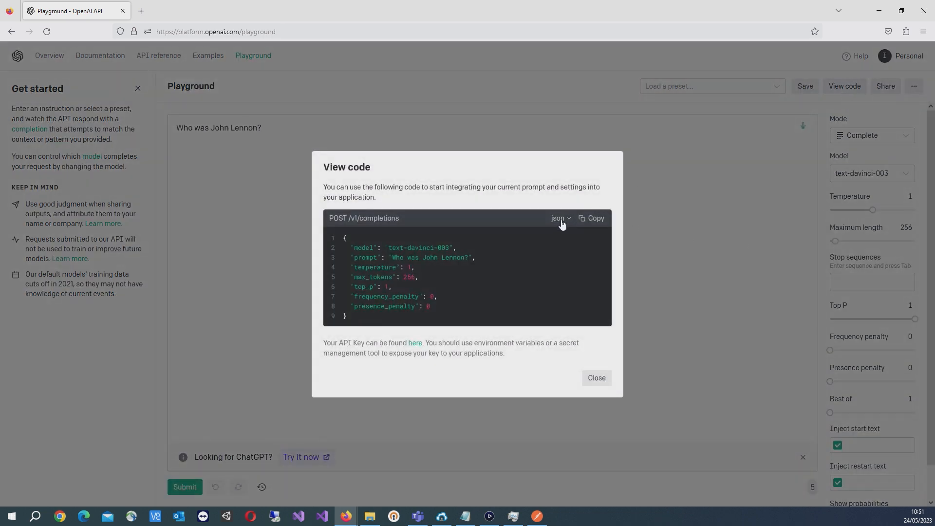
{"action": "mouse_move", "coordinate": [371, 309]}
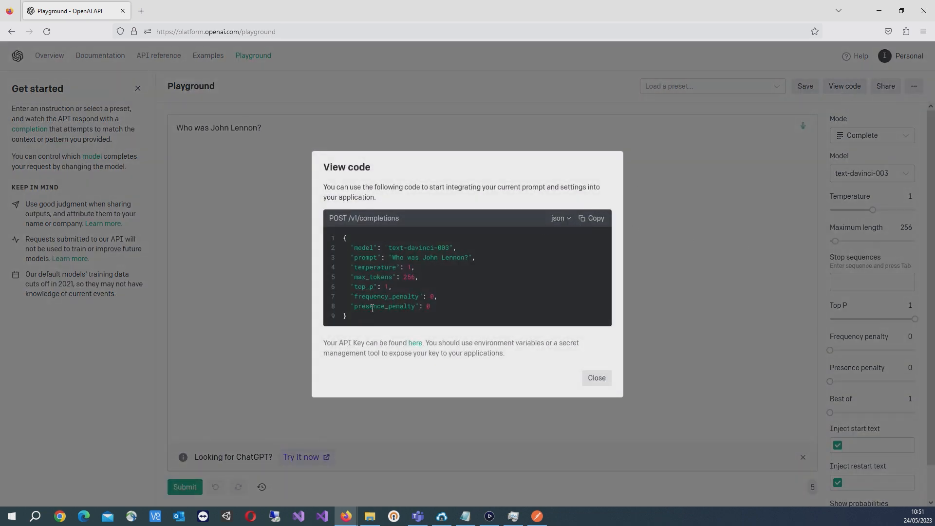
{"action": "left_click", "coordinate": [591, 219]}
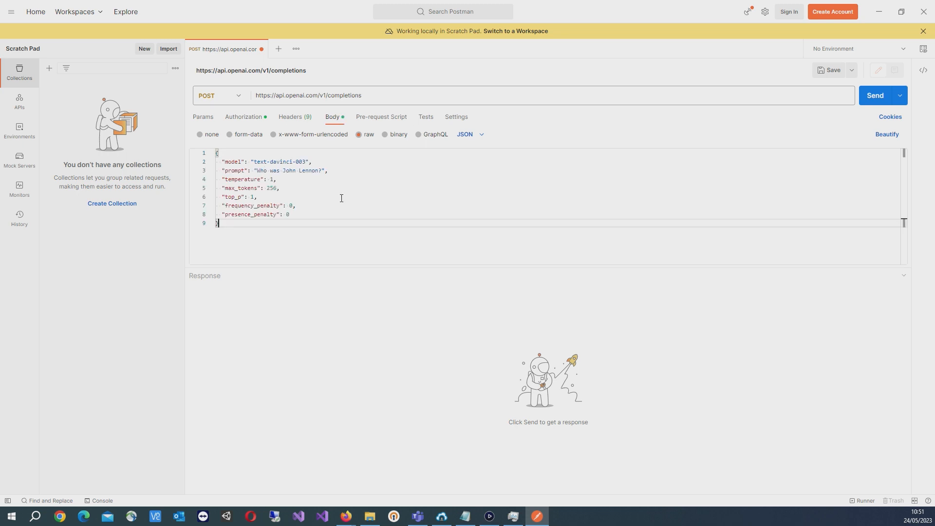
{"action": "mouse_move", "coordinate": [337, 196]}
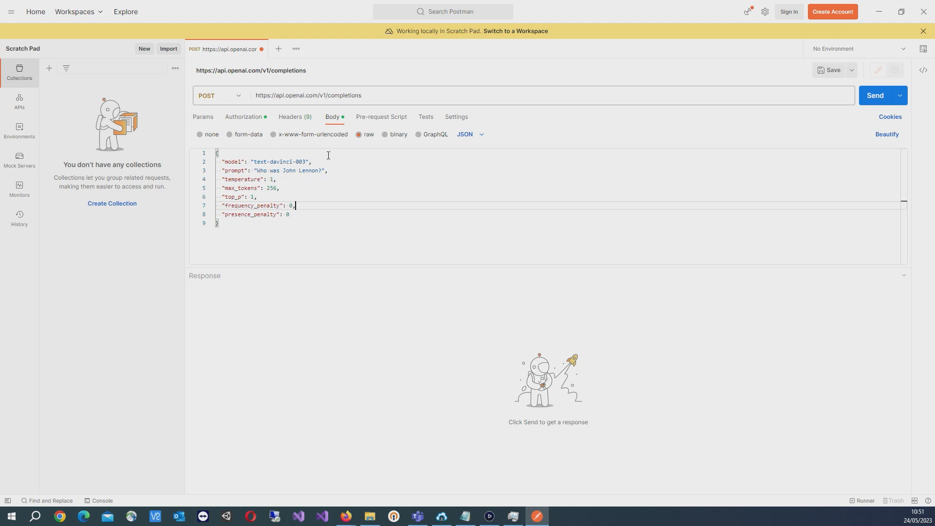
{"action": "mouse_move", "coordinate": [874, 96]}
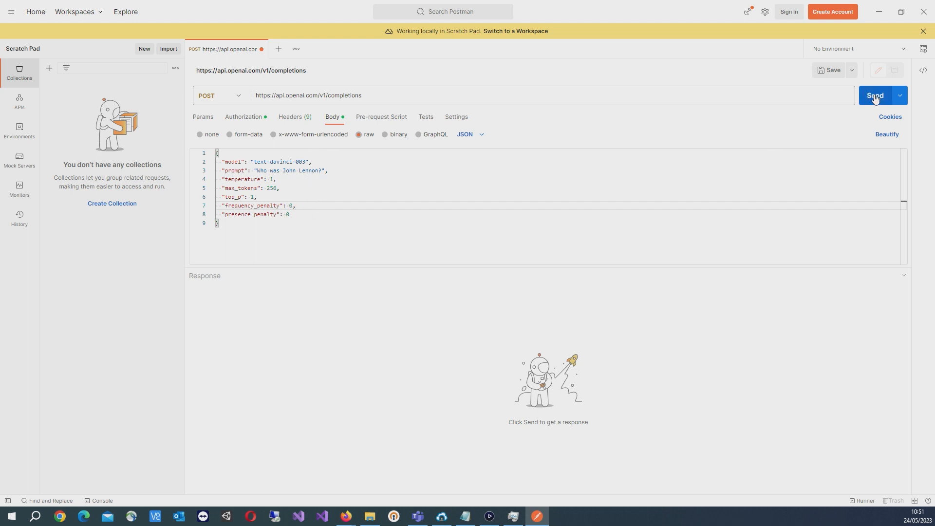
- Send the request and review the answer and its usage: 5 prompt, 137 completion, 142 total tokens
{"action": "left_click", "coordinate": [875, 96]}
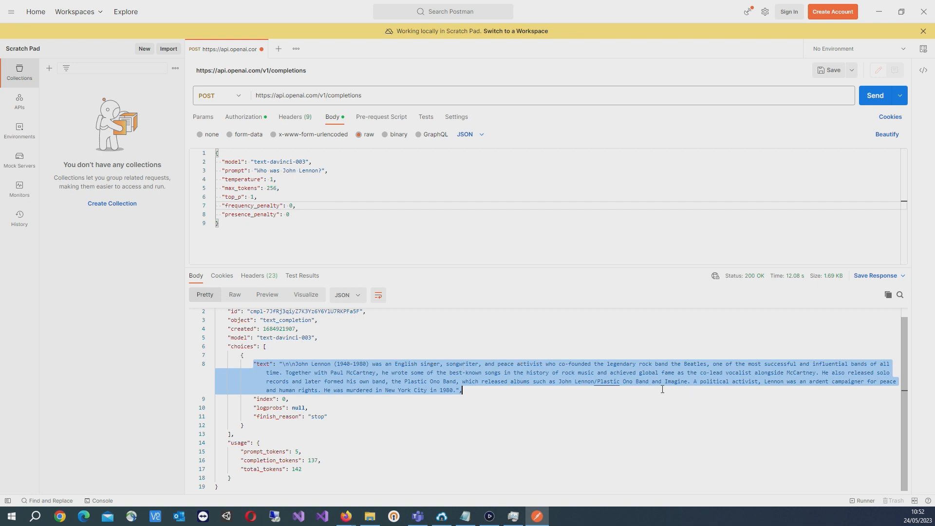
{"action": "left_click", "coordinate": [307, 407]}
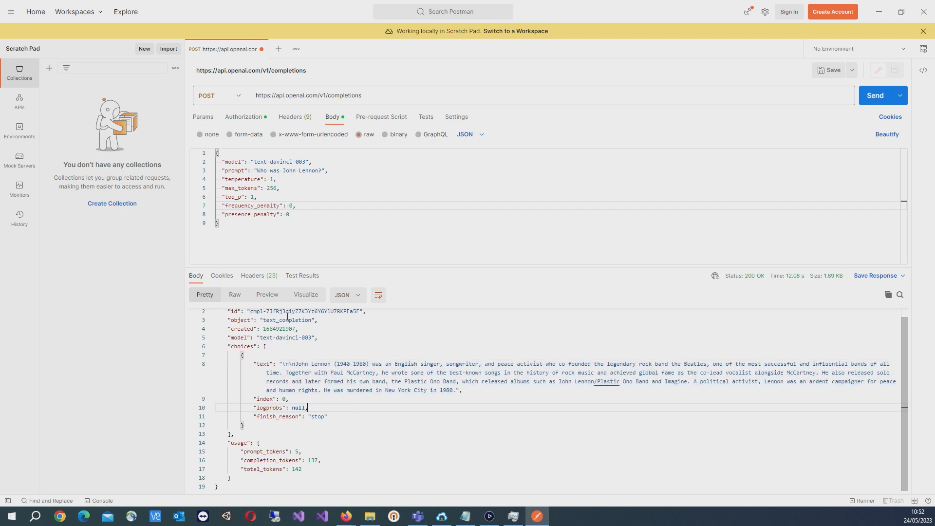
{"action": "mouse_move", "coordinate": [323, 353]}
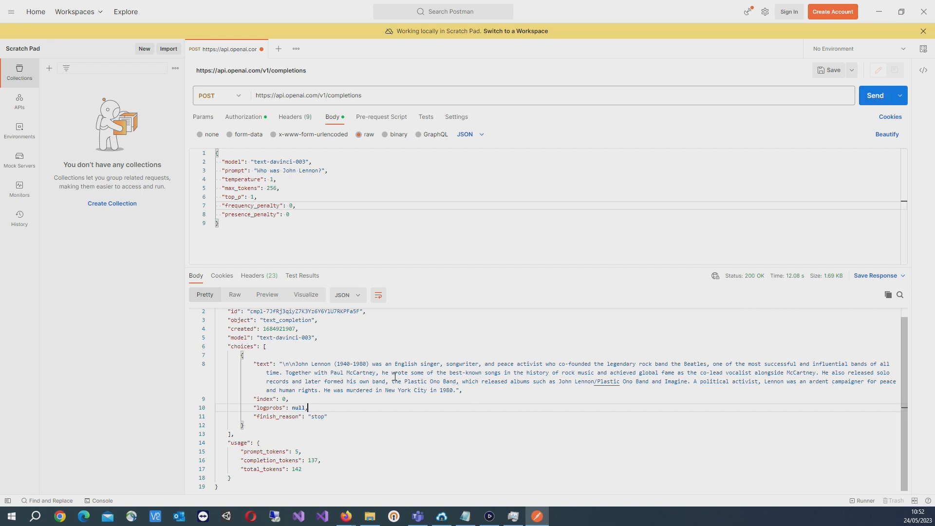
{"action": "mouse_move", "coordinate": [417, 430]}
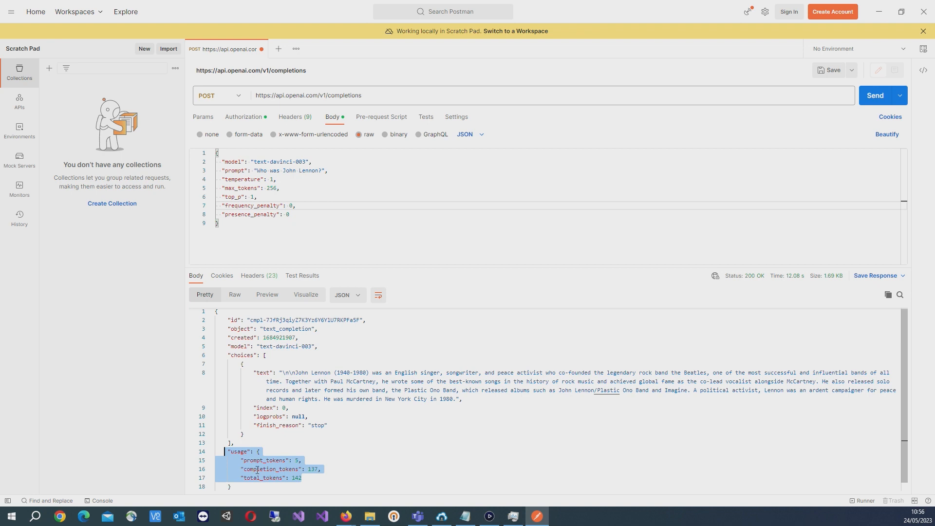
{"action": "mouse_move", "coordinate": [352, 462]}
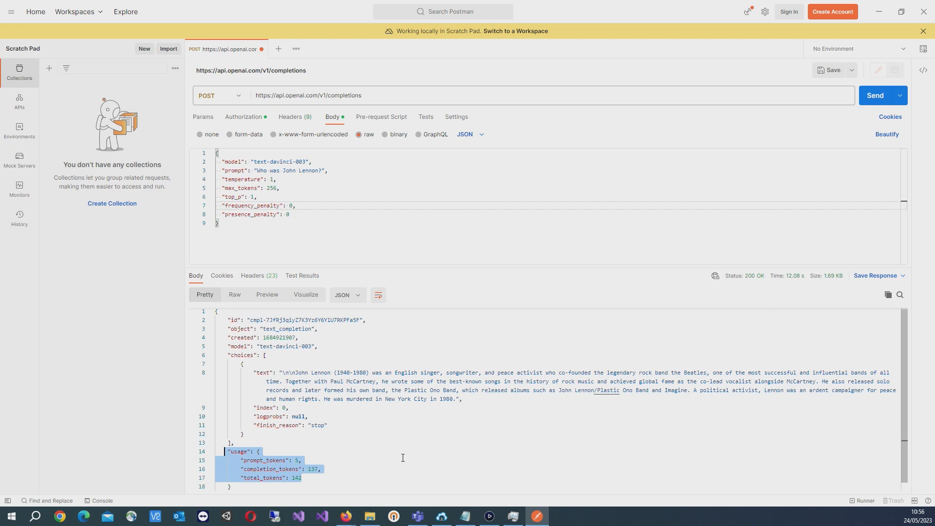
{"action": "mouse_move", "coordinate": [454, 426]}
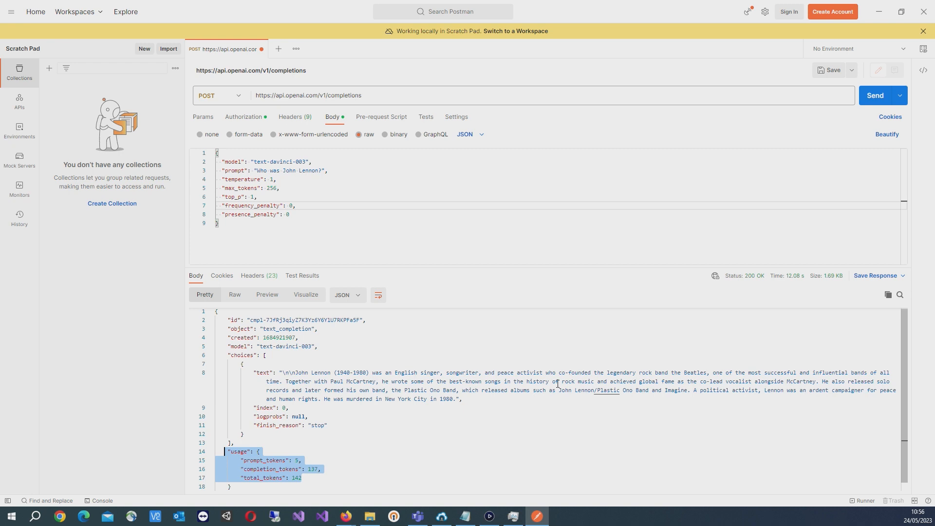
{"action": "mouse_move", "coordinate": [366, 450]}
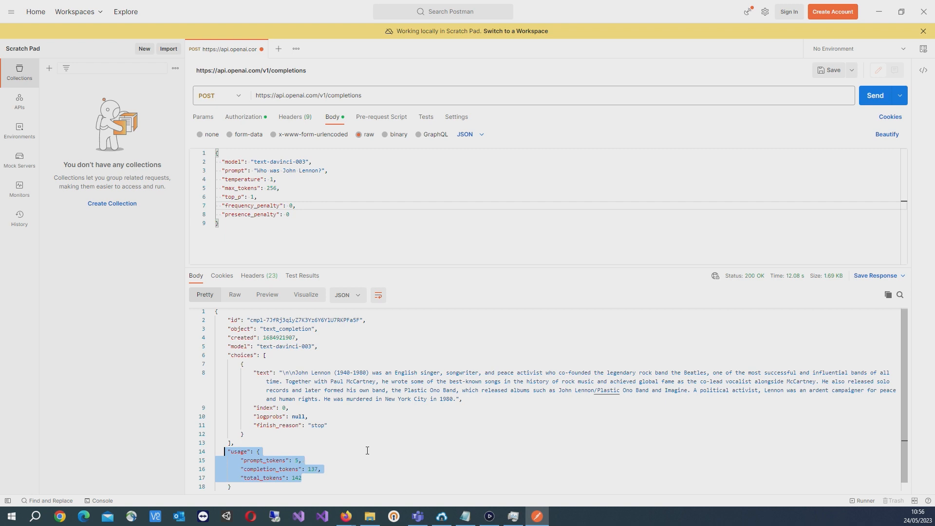
{"action": "mouse_move", "coordinate": [334, 429]}
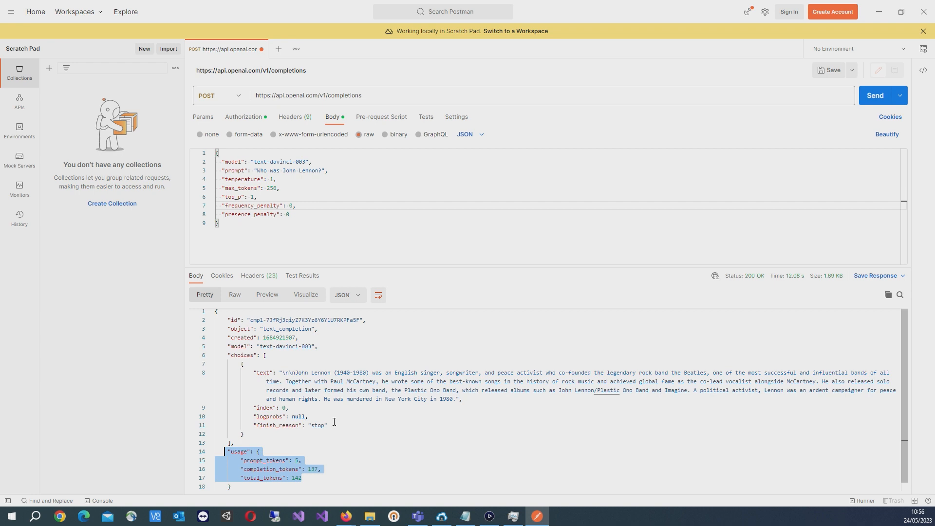
{"action": "mouse_move", "coordinate": [338, 430]}
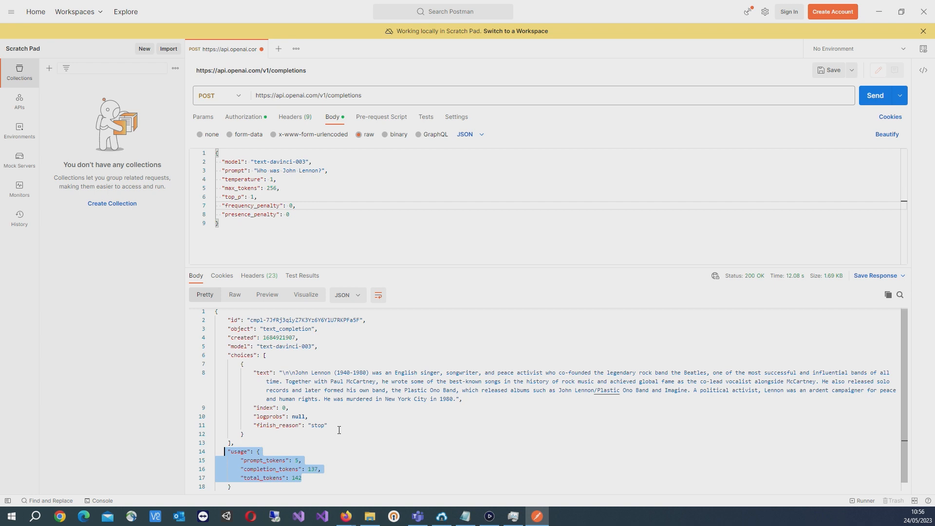
{"action": "left_click", "coordinate": [325, 468]}
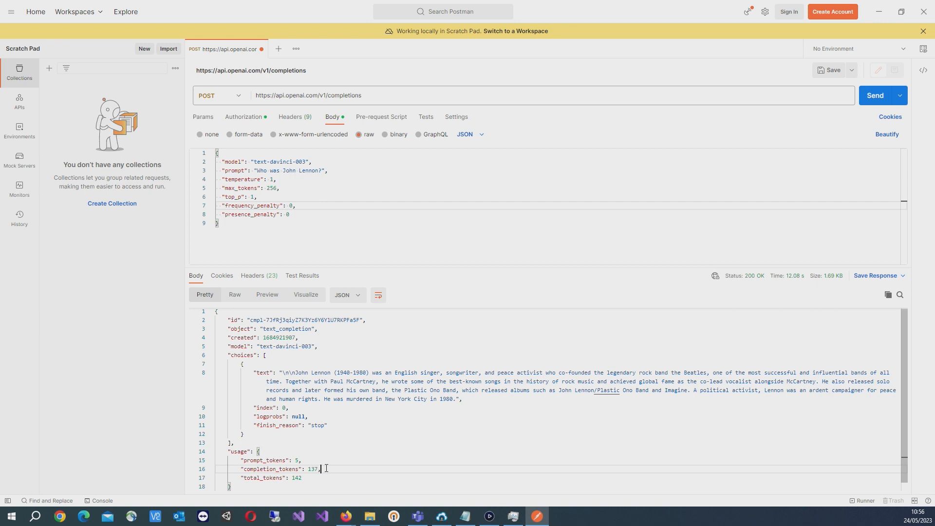
{"action": "mouse_move", "coordinate": [480, 403]}
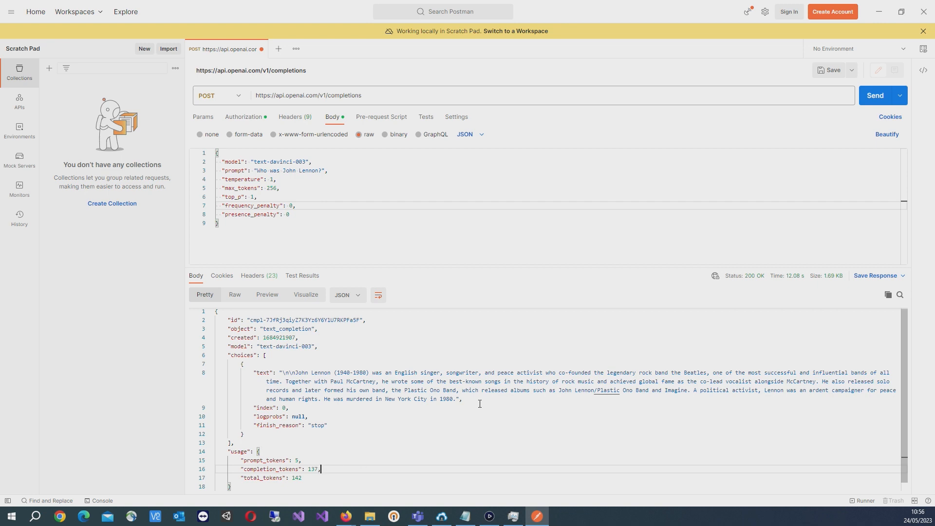
{"action": "mouse_move", "coordinate": [507, 380]}
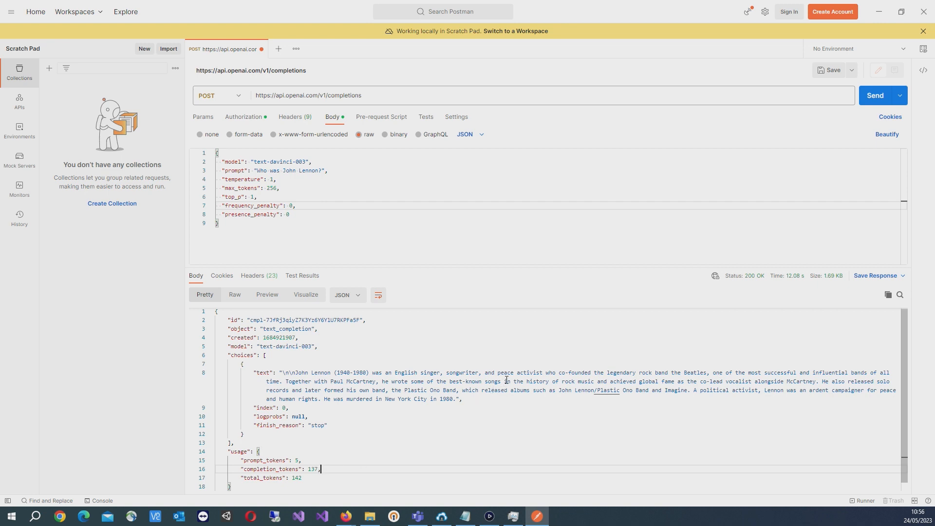
{"action": "mouse_move", "coordinate": [367, 301]}
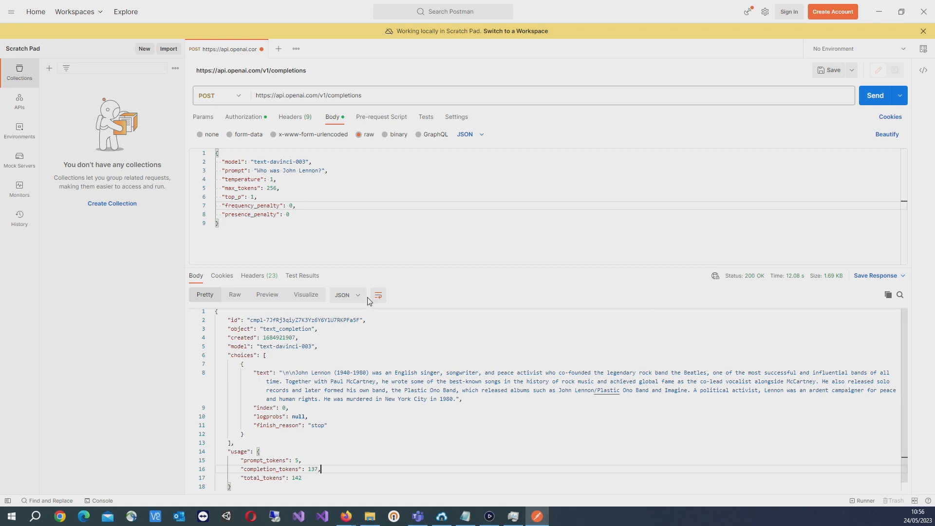
{"action": "mouse_move", "coordinate": [389, 315]}
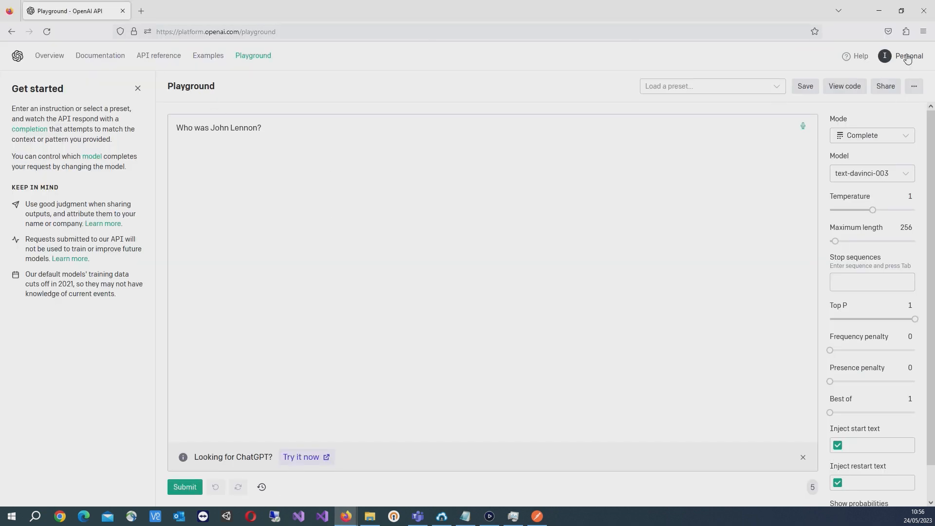
- Go to Manage account, confirming the leave-Playground prompt, to reach Organization settings
{"action": "left_click", "coordinate": [907, 57]}
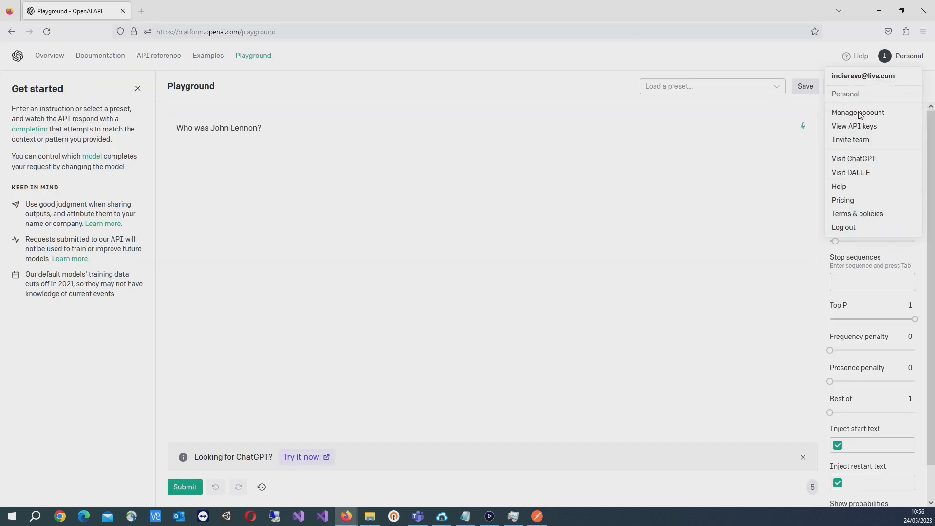
{"action": "mouse_move", "coordinate": [857, 187]}
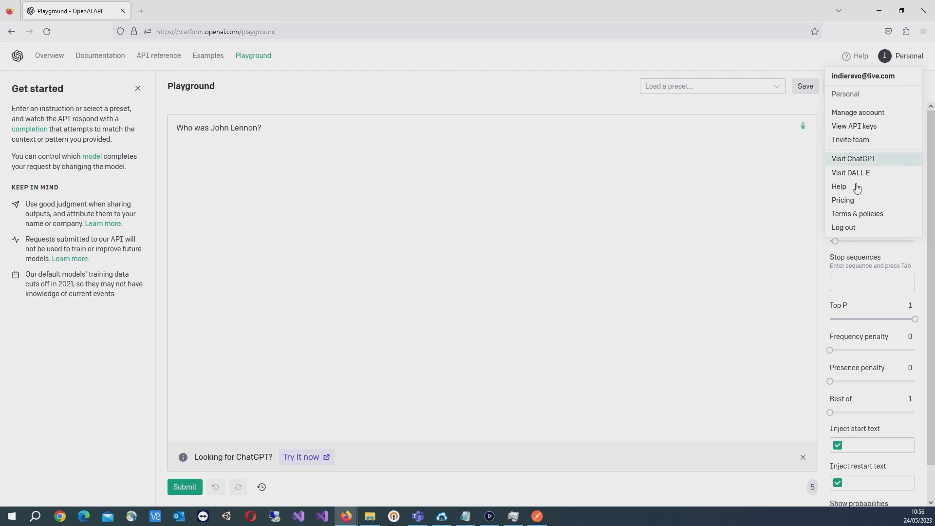
{"action": "left_click", "coordinate": [857, 112]}
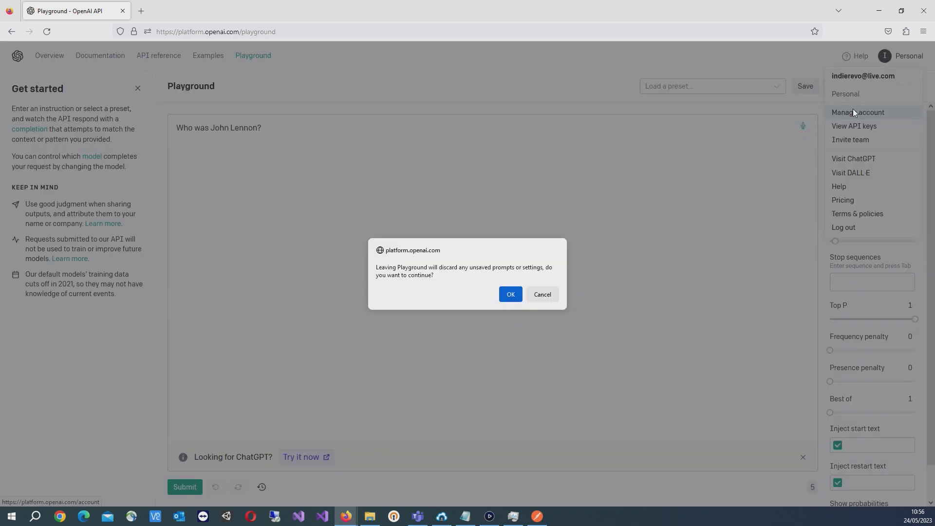
{"action": "left_click", "coordinate": [510, 295]}
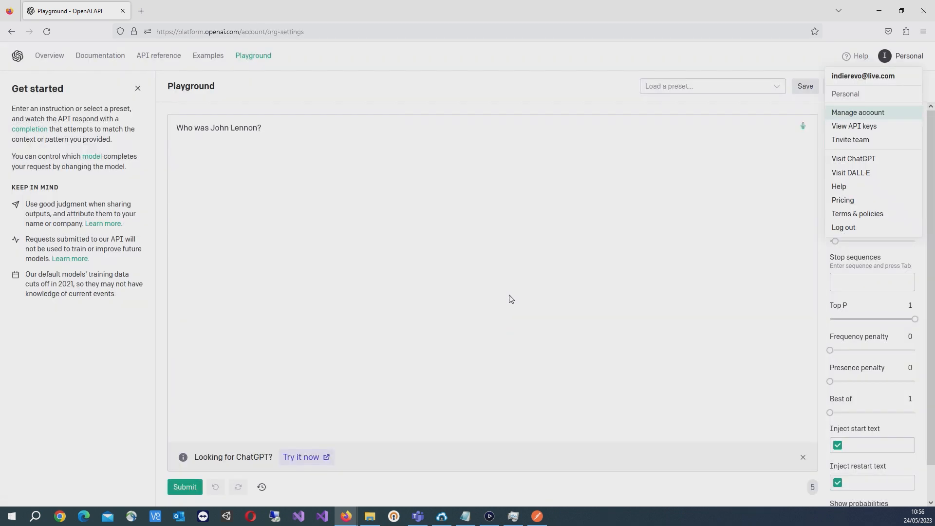
{"action": "left_click", "coordinate": [857, 112]}
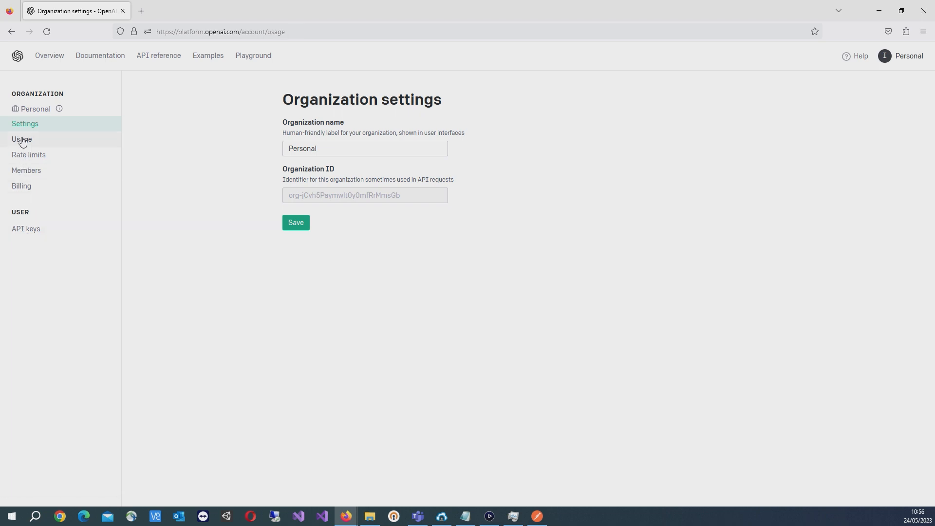
- View the Usage page as a cumulative chart showing $0.02 of $20.00 used this month
{"action": "left_click", "coordinate": [21, 139]}
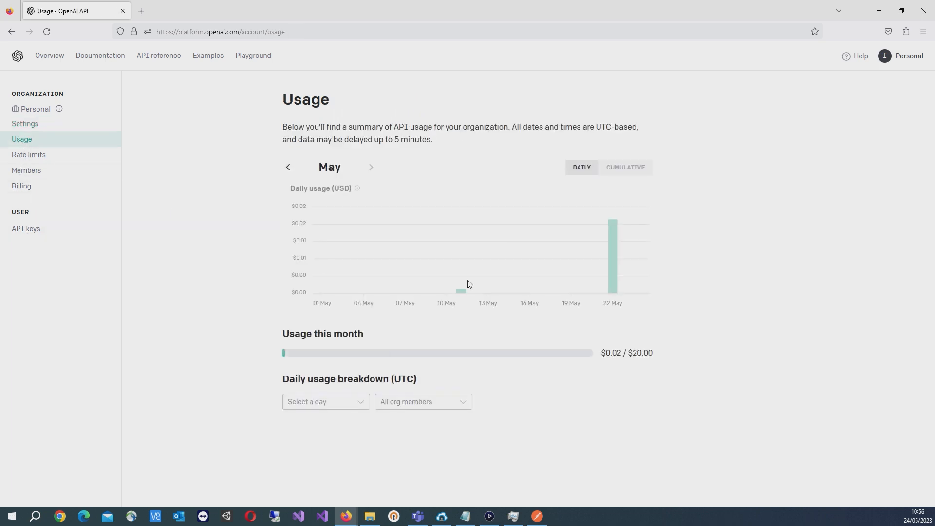
{"action": "mouse_move", "coordinate": [367, 356]}
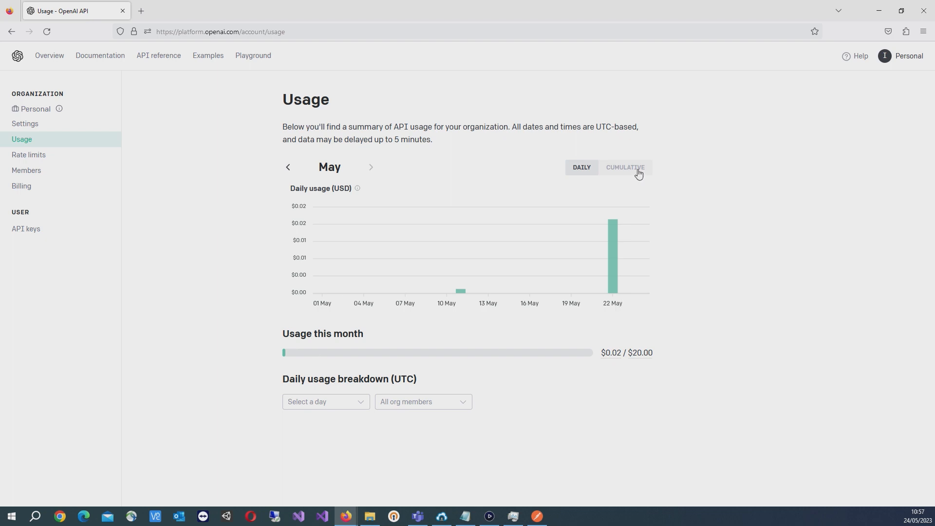
{"action": "left_click", "coordinate": [626, 168]}
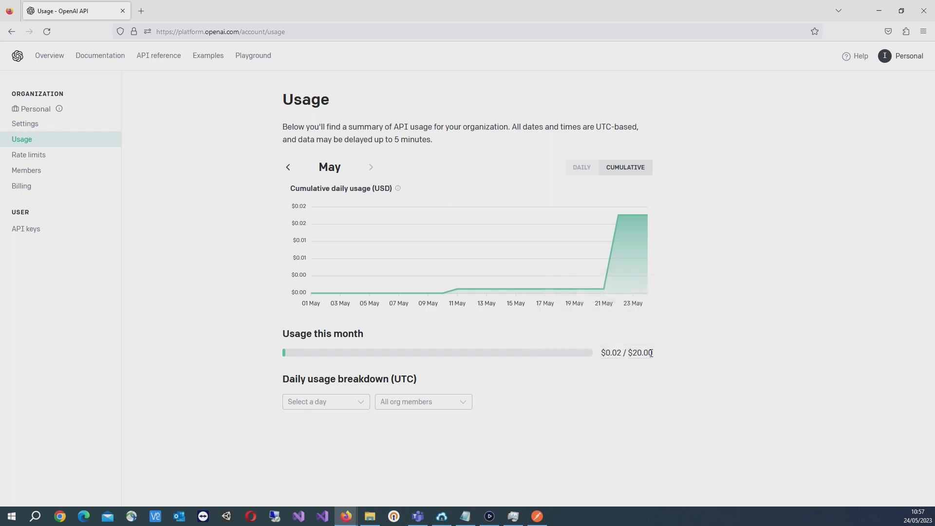
{"action": "double_click", "coordinate": [639, 352]}
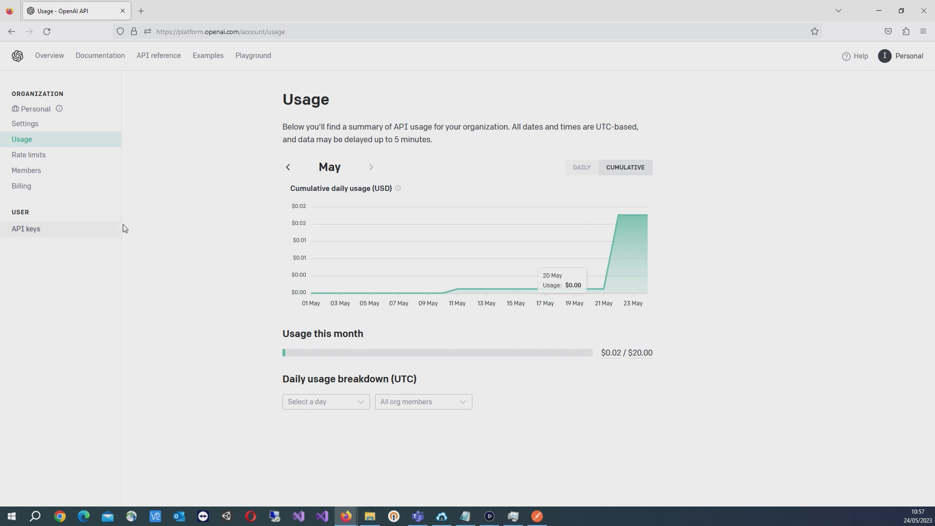
{"action": "left_click", "coordinate": [903, 55]}
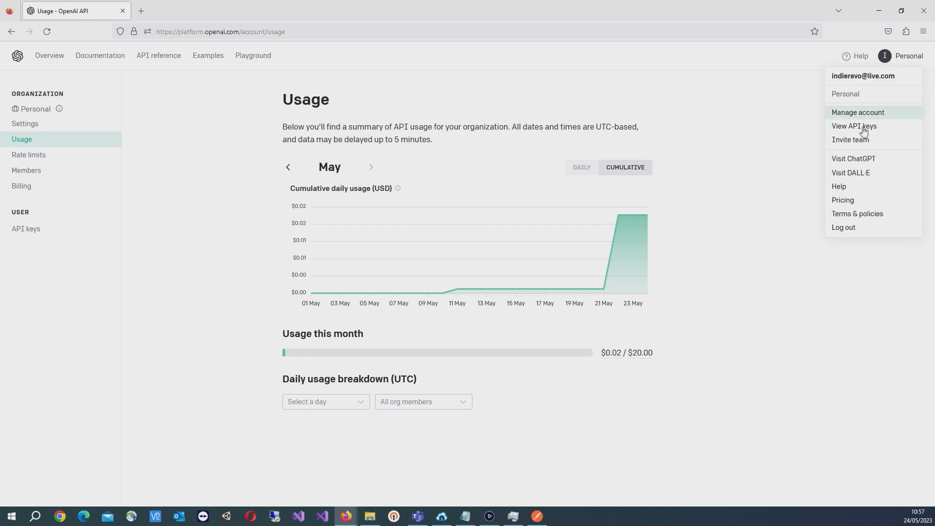
{"action": "left_click", "coordinate": [252, 55]}
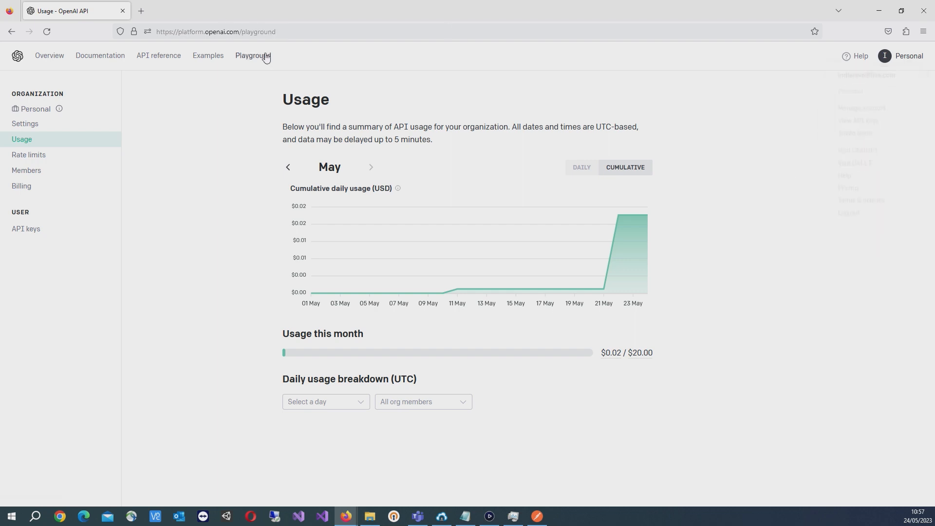
- Review the Playground's Maximum length value of 256 tokens, then return to Postman
{"action": "left_click", "coordinate": [253, 56]}
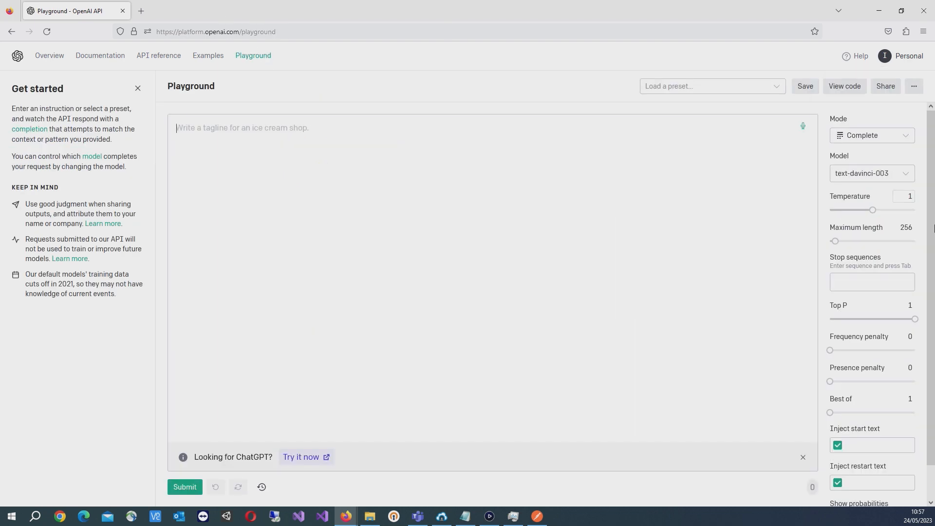
{"action": "mouse_move", "coordinate": [856, 227]}
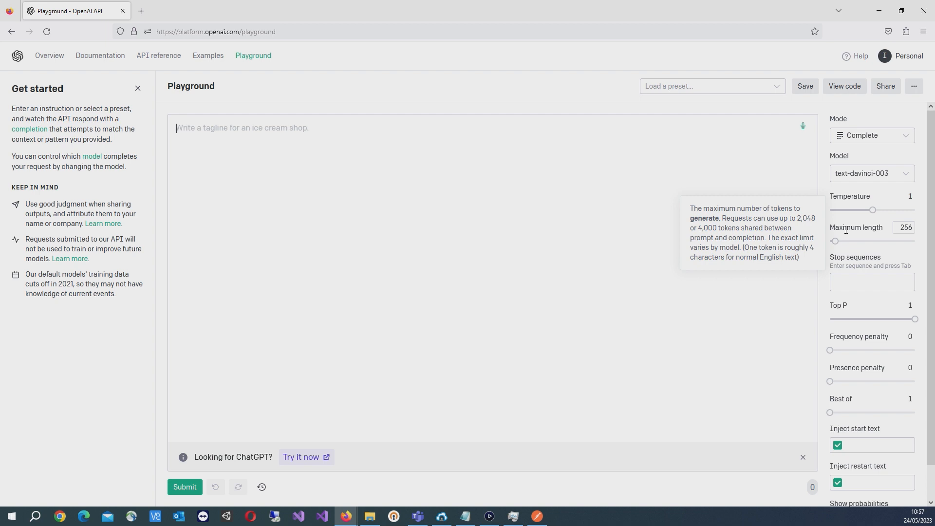
{"action": "triple_click", "coordinate": [905, 227]}
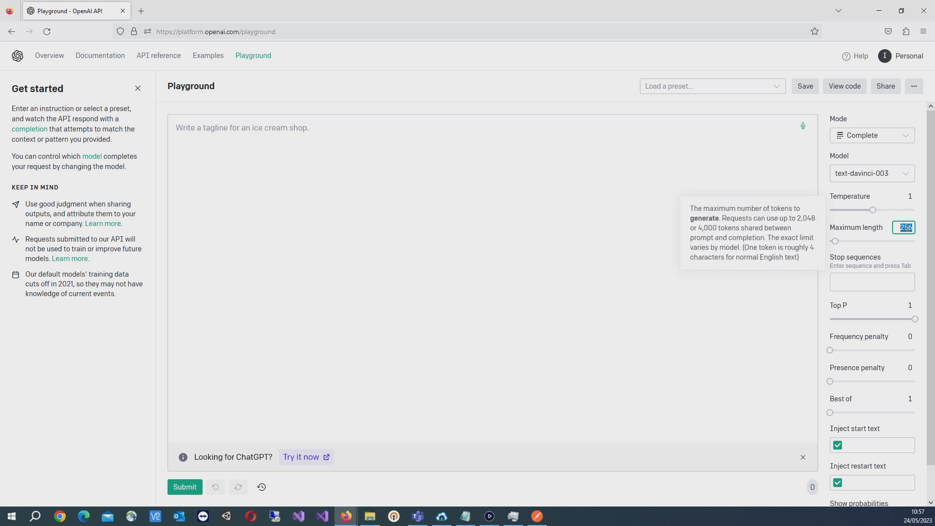
{"action": "left_click", "coordinate": [538, 517]}
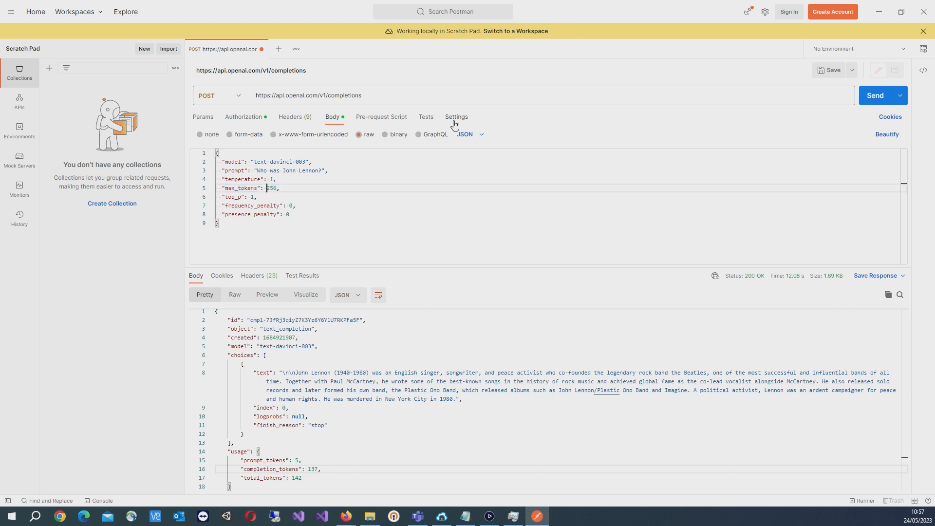
- Send the request with max_tokens 64 and copy the shorter 56-token John Lennon answer
{"action": "type", "text": "64"}
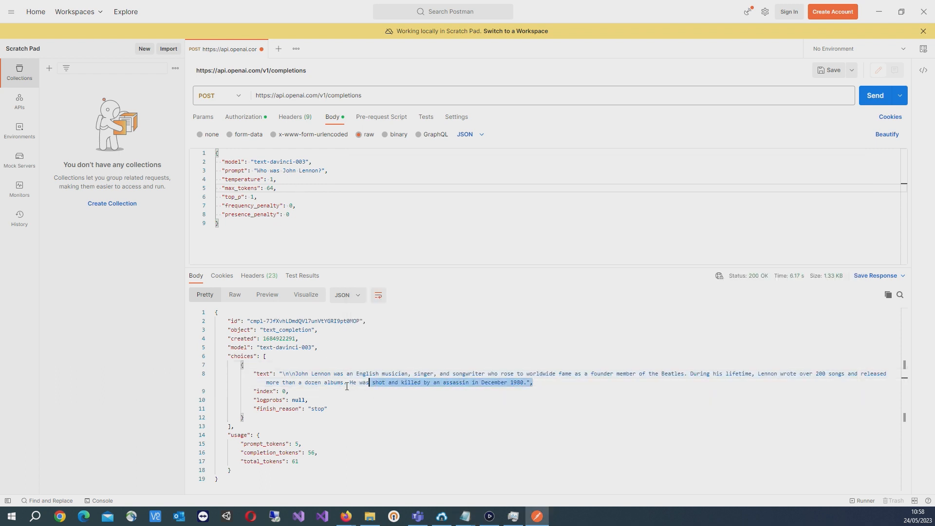
{"action": "right_click", "coordinate": [346, 382]}
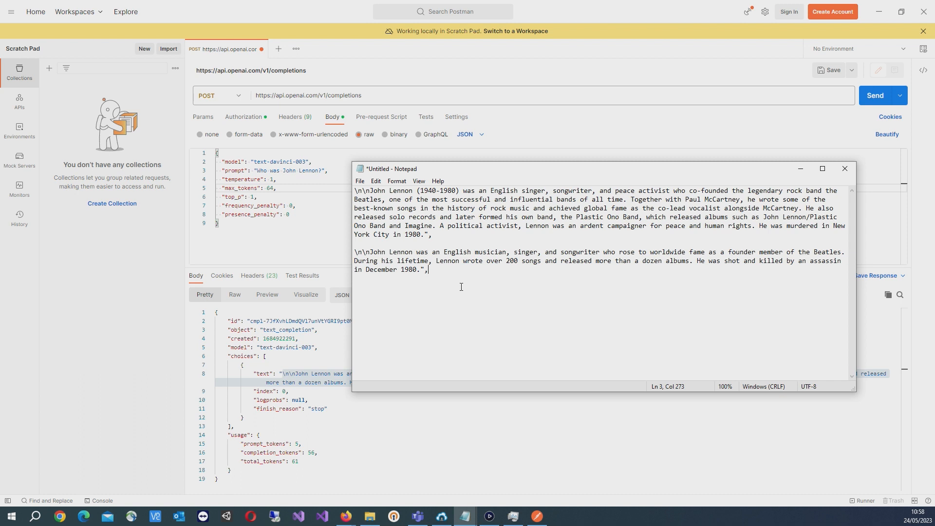
{"action": "mouse_move", "coordinate": [452, 331]}
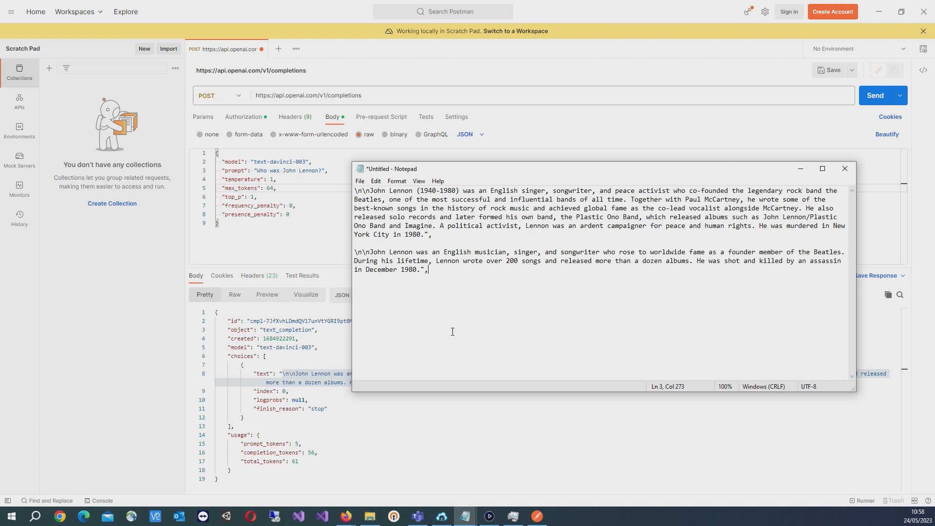